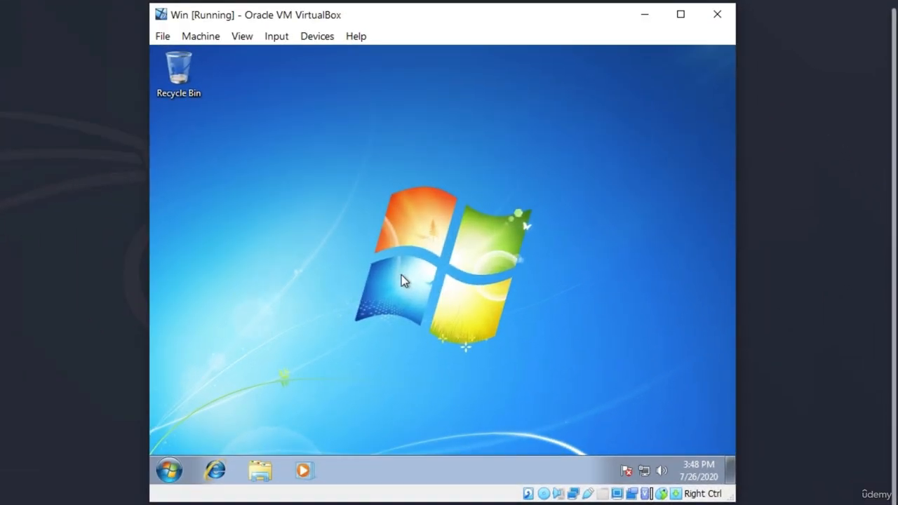
- Navigate the Windows 7 Control Panel toward the Windows Firewall page
{"action": "left_click", "coordinate": [168, 470]}
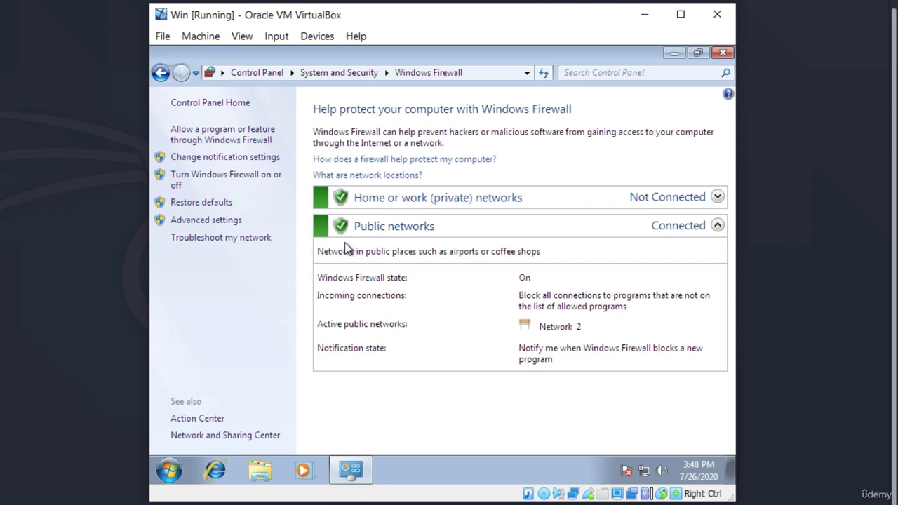
{"action": "mouse_move", "coordinate": [368, 219]}
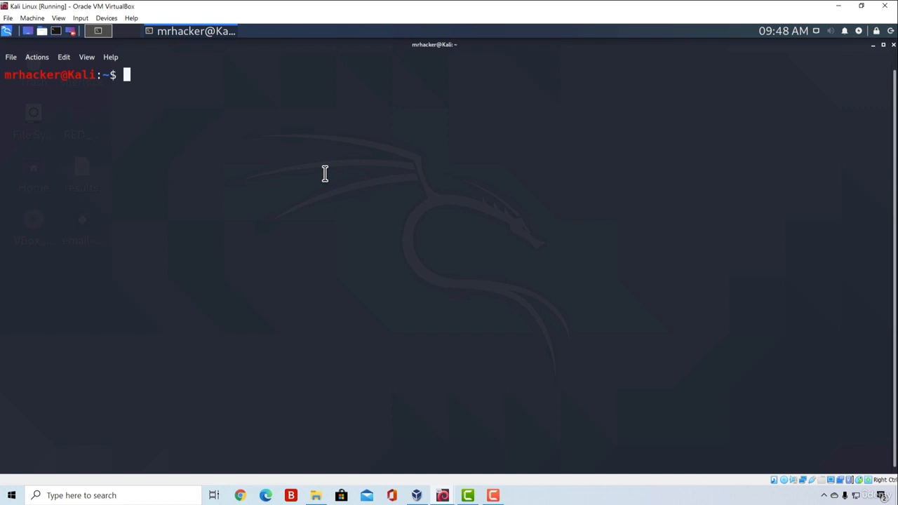
- Enter the SYN scan command sudo nmap -sS 192.168.1.6 at the Kali prompt
{"action": "type", "text": "sud"}
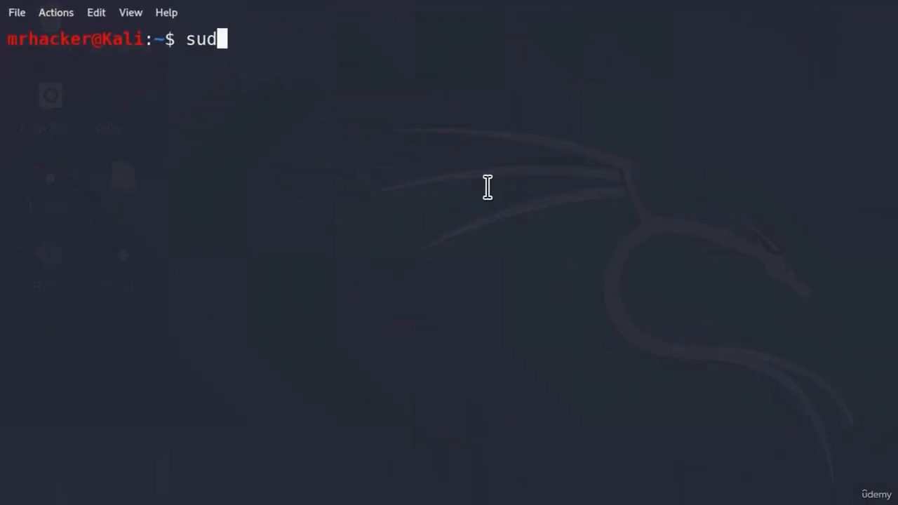
{"action": "type", "text": "o"}
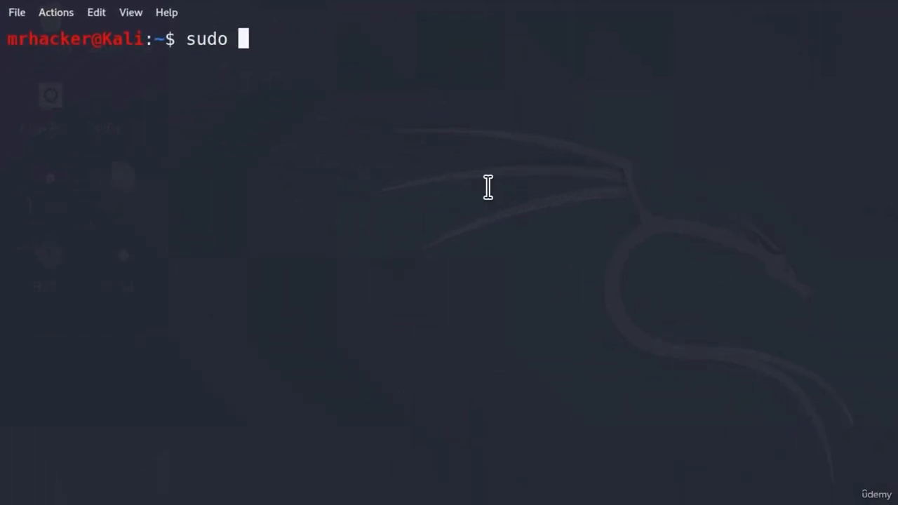
{"action": "type", "text": "nmap -"}
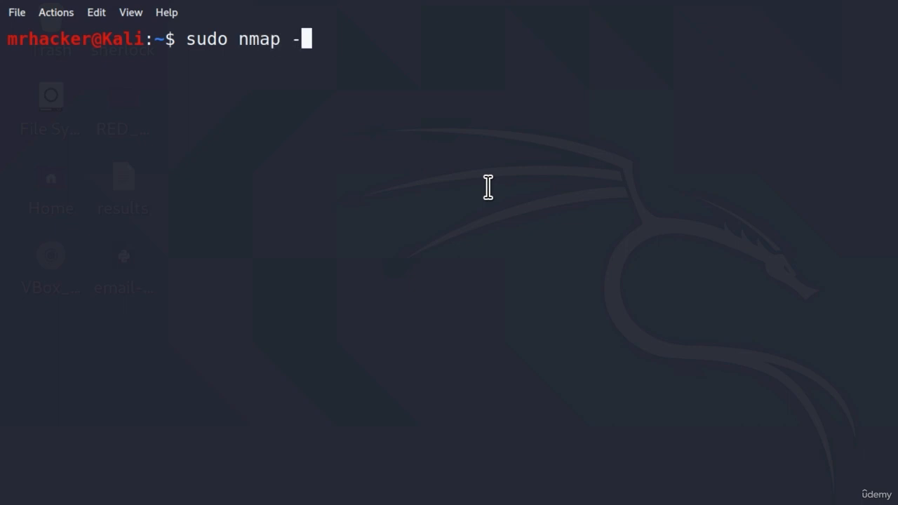
{"action": "type", "text": "sS 192.16"}
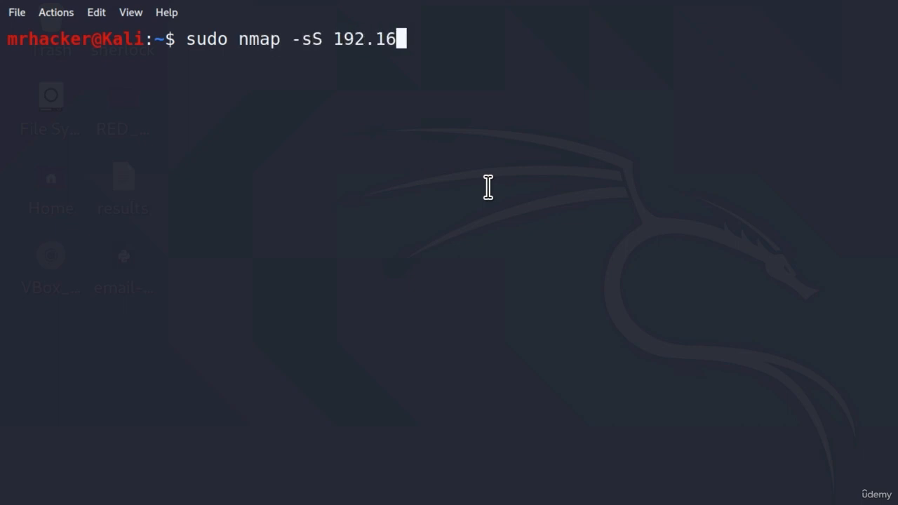
{"action": "type", "text": "8.1.6"}
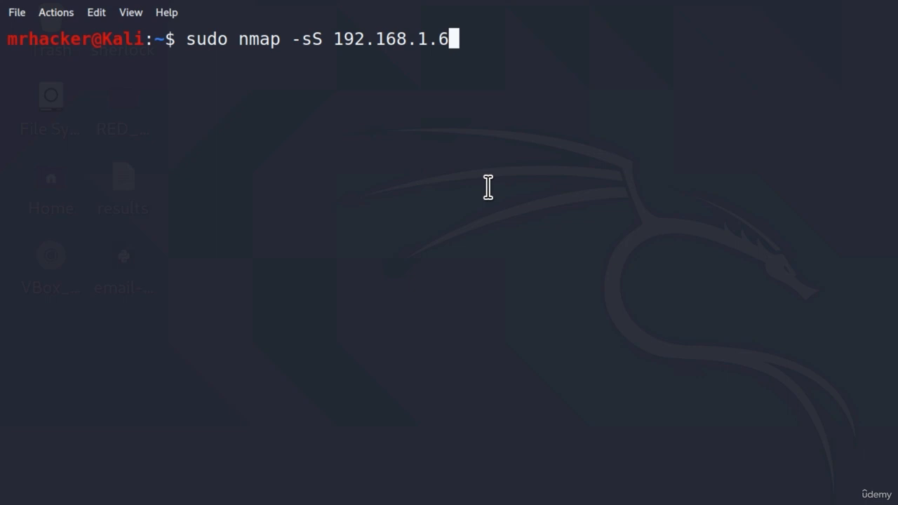
{"action": "mouse_move", "coordinate": [463, 100]}
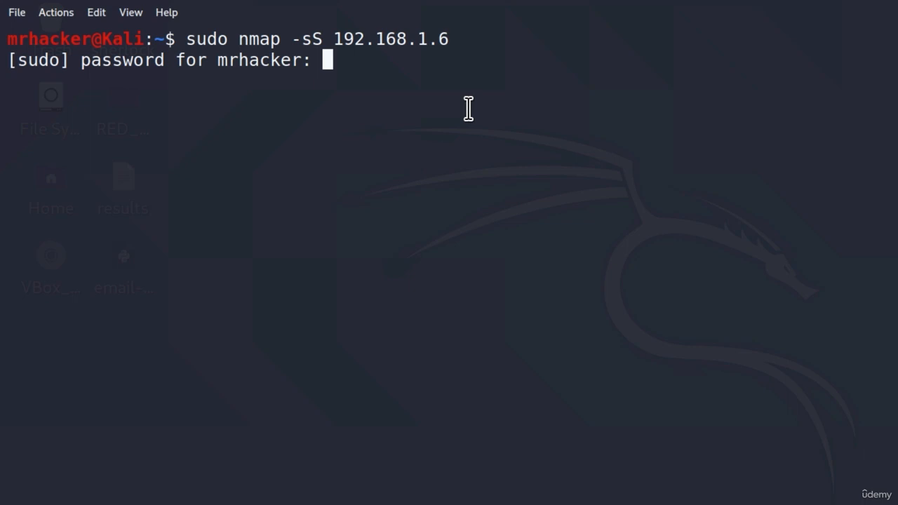
- Run the scan with the sudo password and highlight the 'All 1000 scanned ports filtered' result
{"action": "key", "text": "Return"}
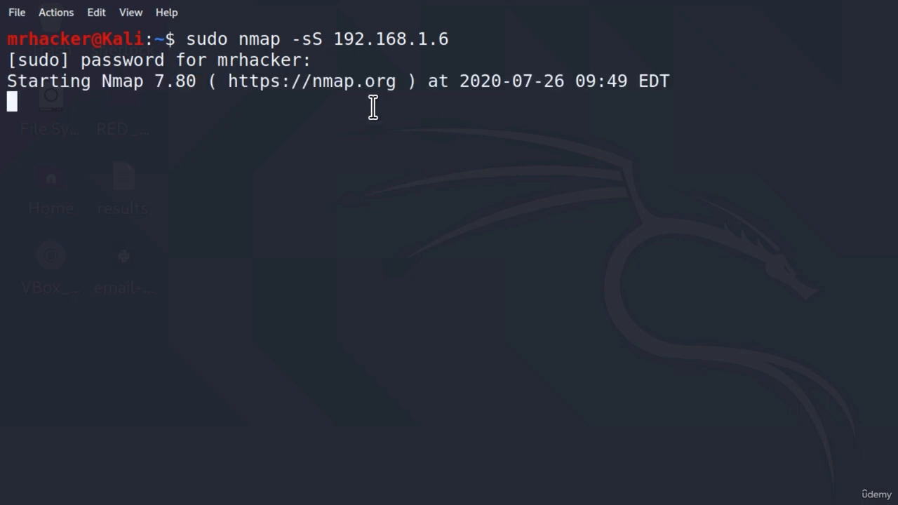
{"action": "mouse_move", "coordinate": [448, 114]}
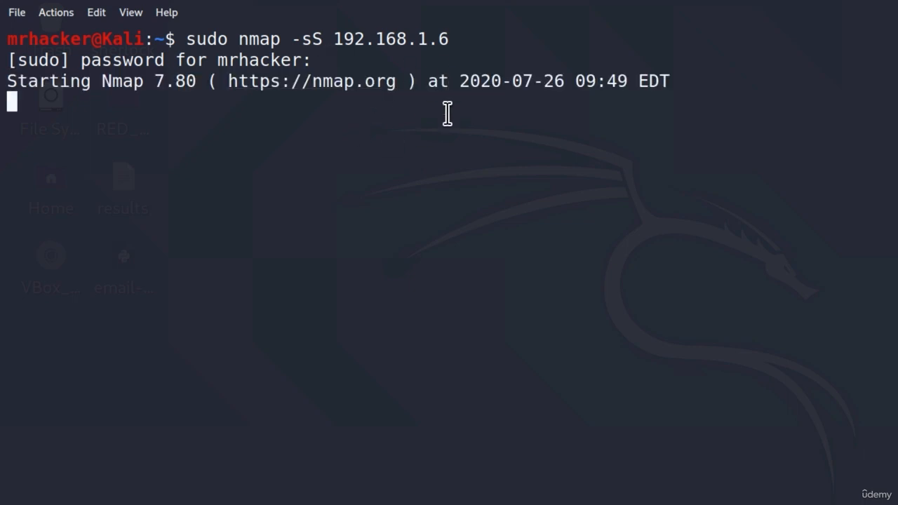
{"action": "mouse_move", "coordinate": [379, 117]}
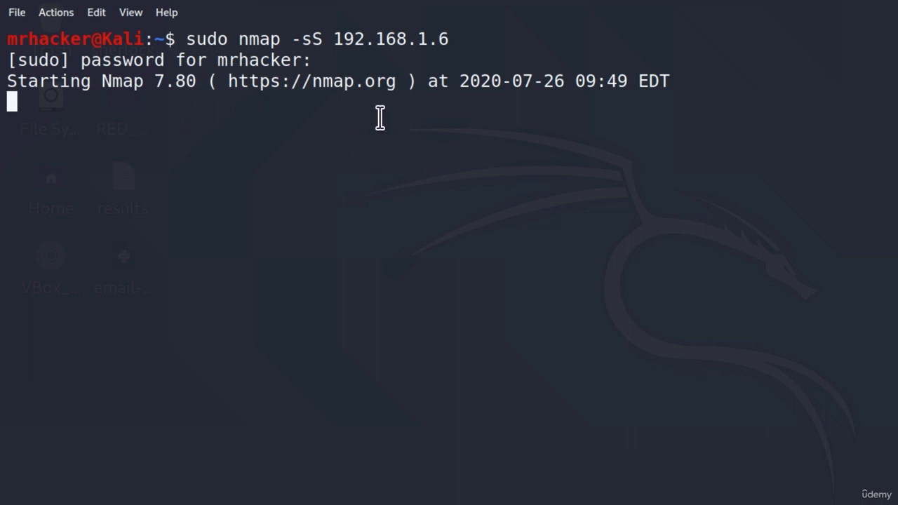
{"action": "mouse_move", "coordinate": [261, 93]}
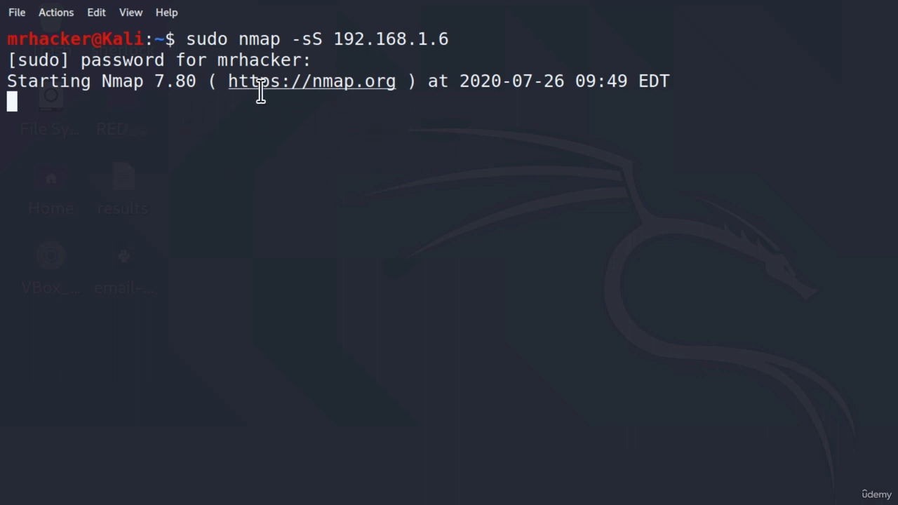
{"action": "mouse_move", "coordinate": [333, 104]}
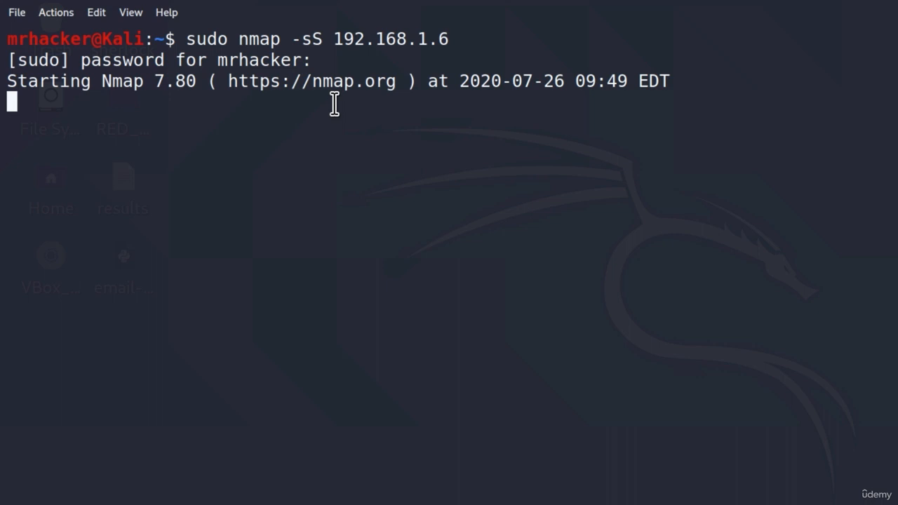
{"action": "mouse_move", "coordinate": [326, 118]}
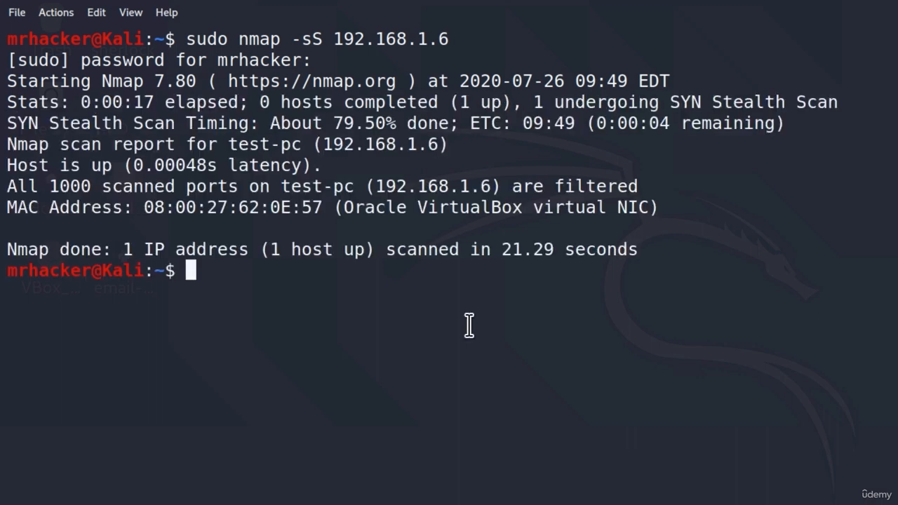
{"action": "mouse_move", "coordinate": [478, 287]}
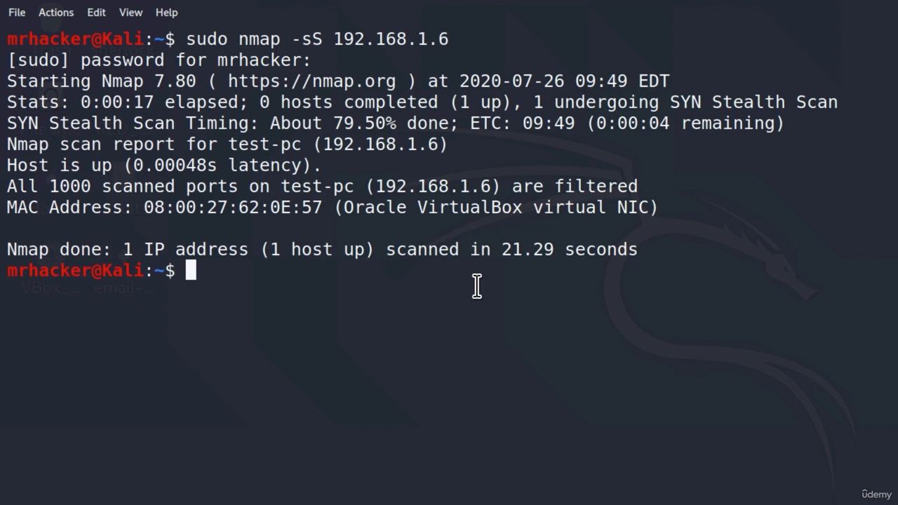
{"action": "mouse_move", "coordinate": [175, 253]}
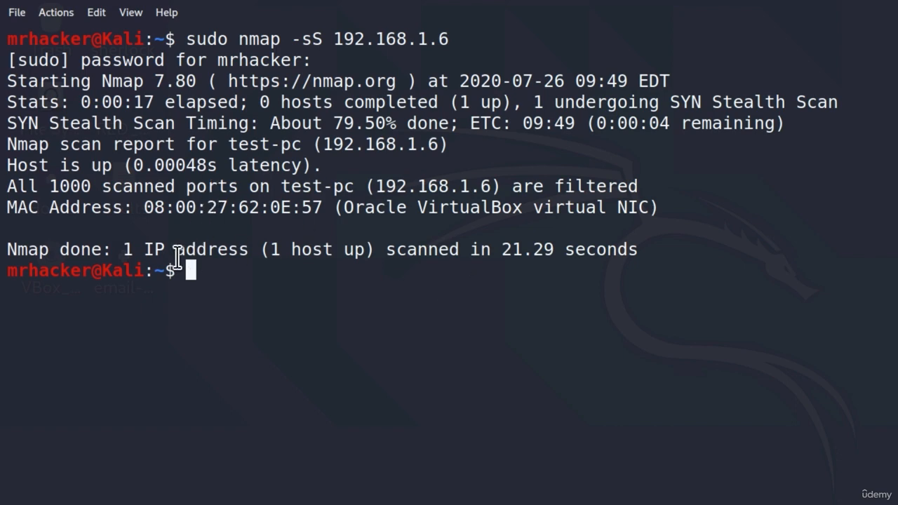
{"action": "double_click", "coordinate": [119, 185]}
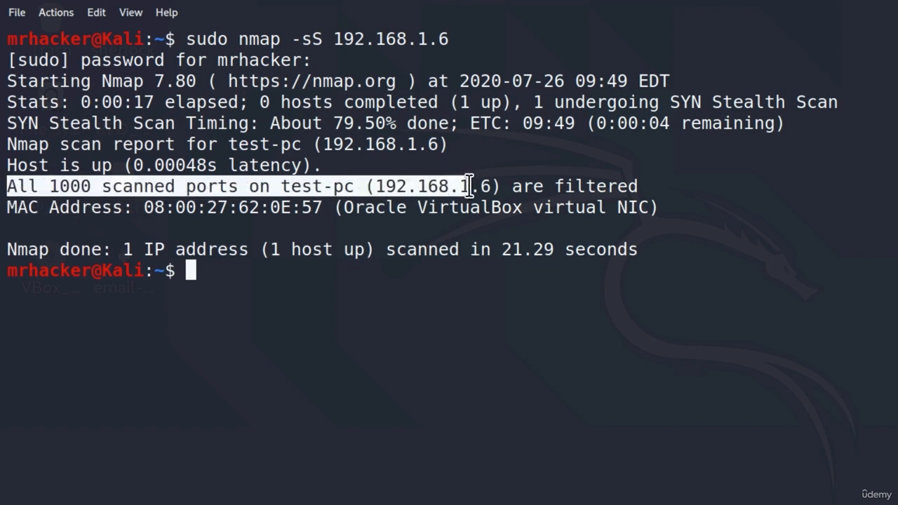
{"action": "mouse_move", "coordinate": [691, 233]}
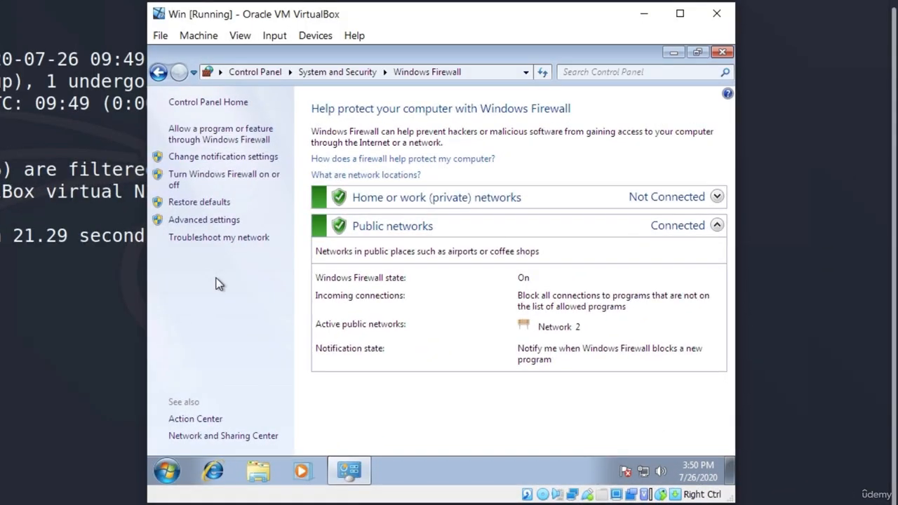
{"action": "mouse_move", "coordinate": [205, 180]}
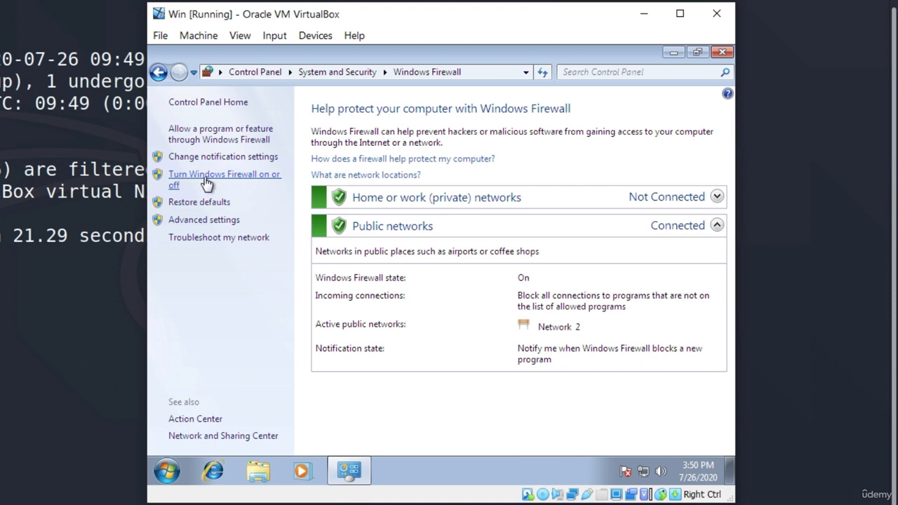
{"action": "mouse_move", "coordinate": [239, 181]}
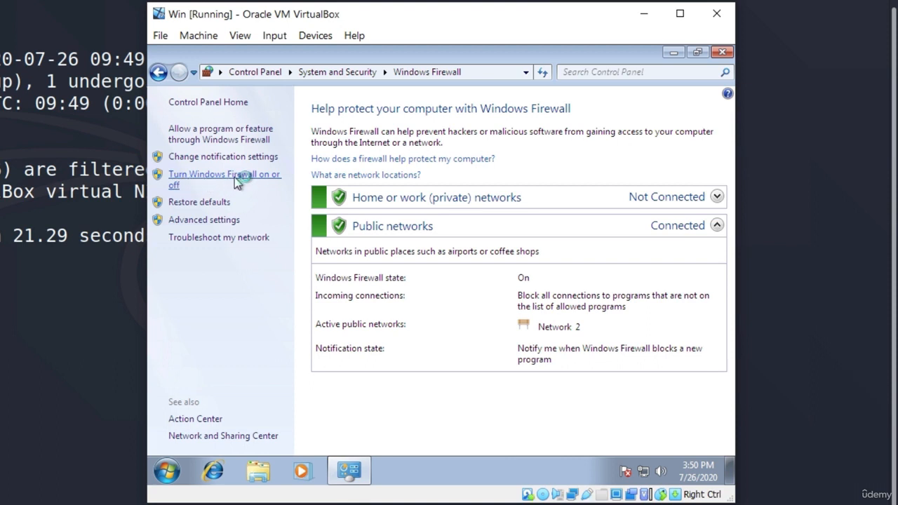
- Turn Windows Firewall off for both home/private and public networks and apply
{"action": "left_click", "coordinate": [225, 179]}
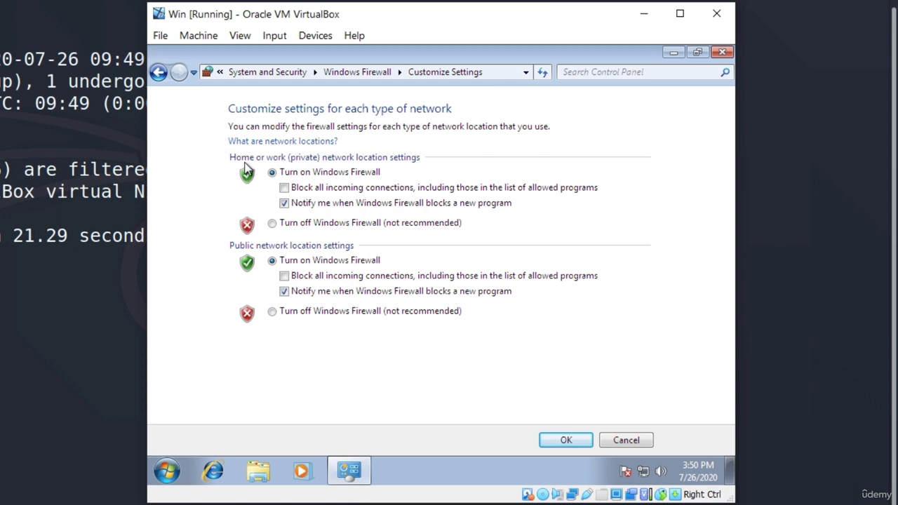
{"action": "left_click", "coordinate": [273, 222]}
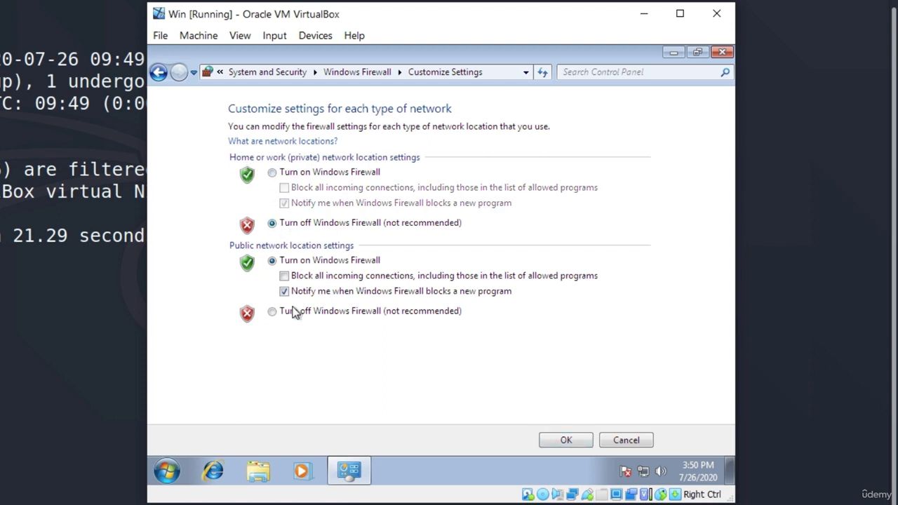
{"action": "left_click", "coordinate": [272, 312]}
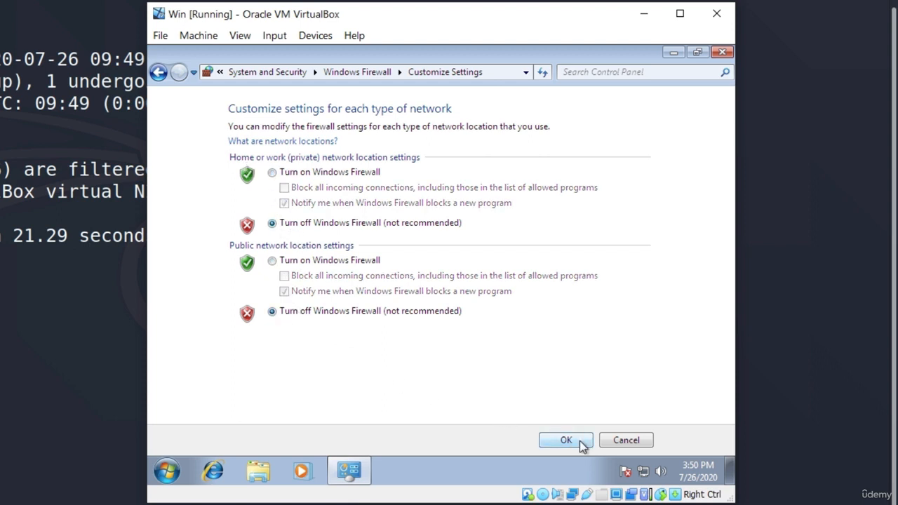
{"action": "left_click", "coordinate": [565, 440]}
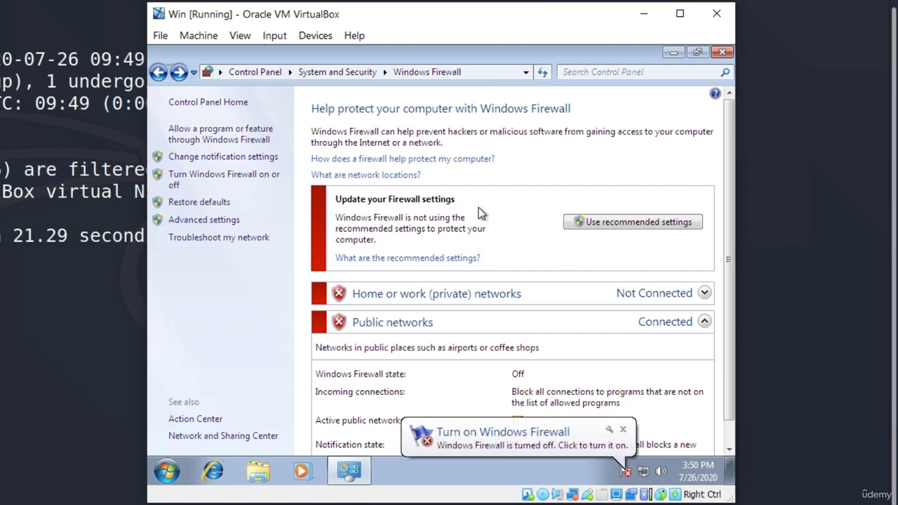
{"action": "mouse_move", "coordinate": [407, 259]}
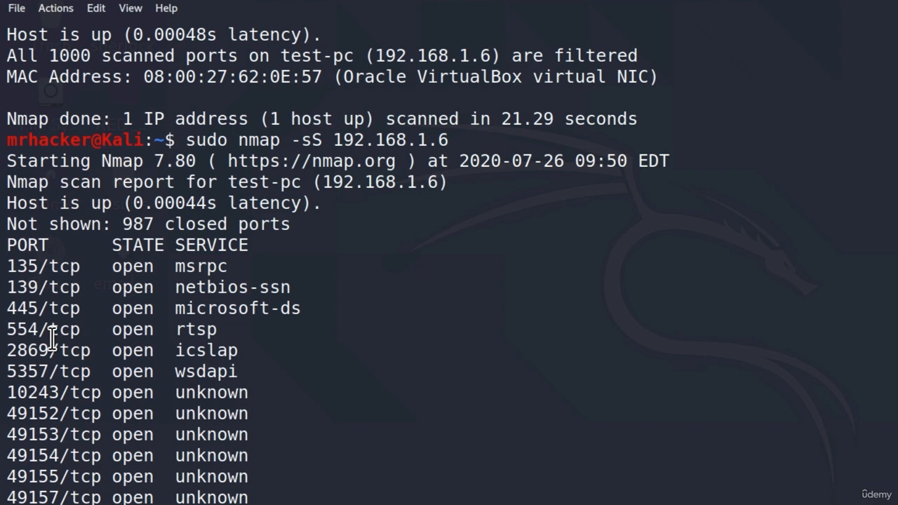
{"action": "mouse_move", "coordinate": [345, 346]}
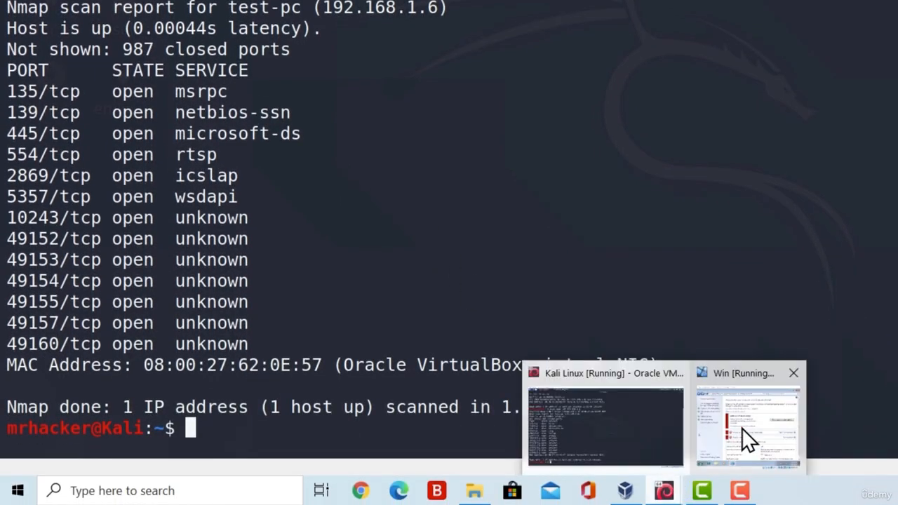
{"action": "left_click", "coordinate": [746, 428]}
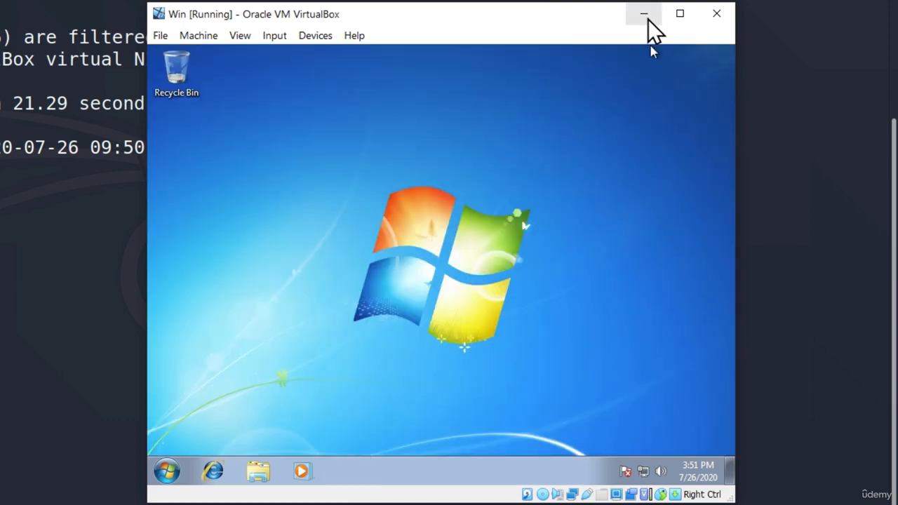
{"action": "left_click", "coordinate": [643, 14]}
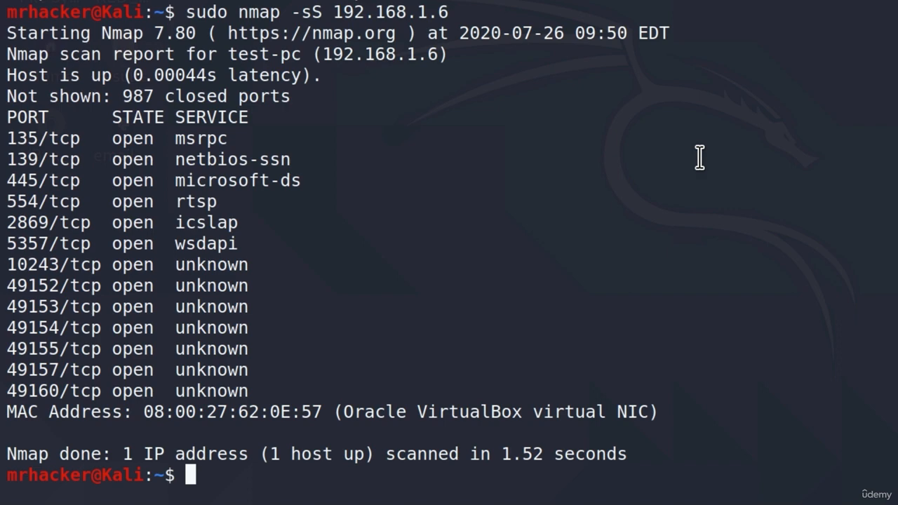
- Prepare the fragmented scan command sudo nmap -f 192.168.1.6, removing a duplicated -f
{"action": "type", "text": "sudo nmap -sS 192.168.1.6"}
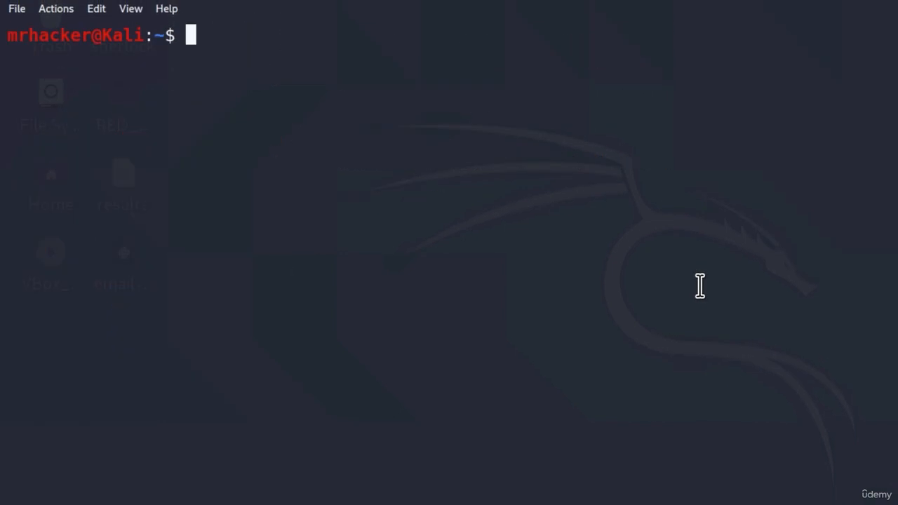
{"action": "type", "text": "sudo nm"}
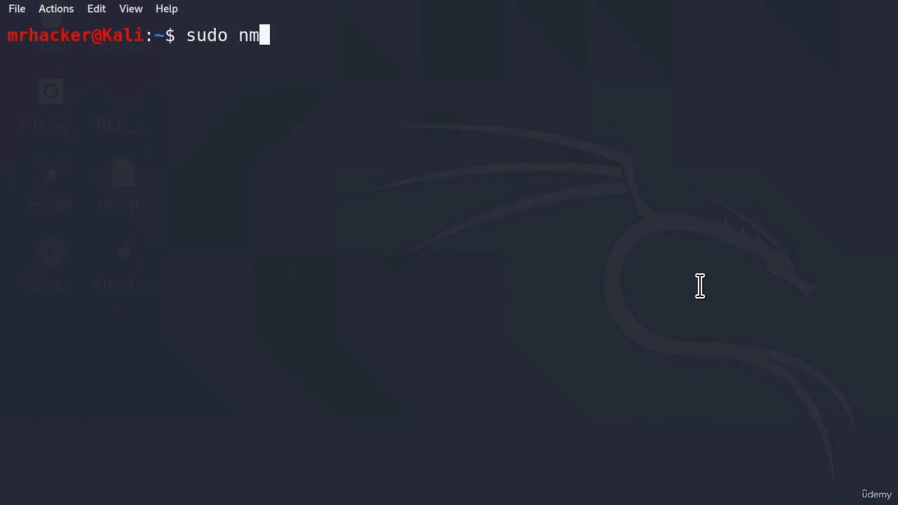
{"action": "type", "text": "ap -f 192"}
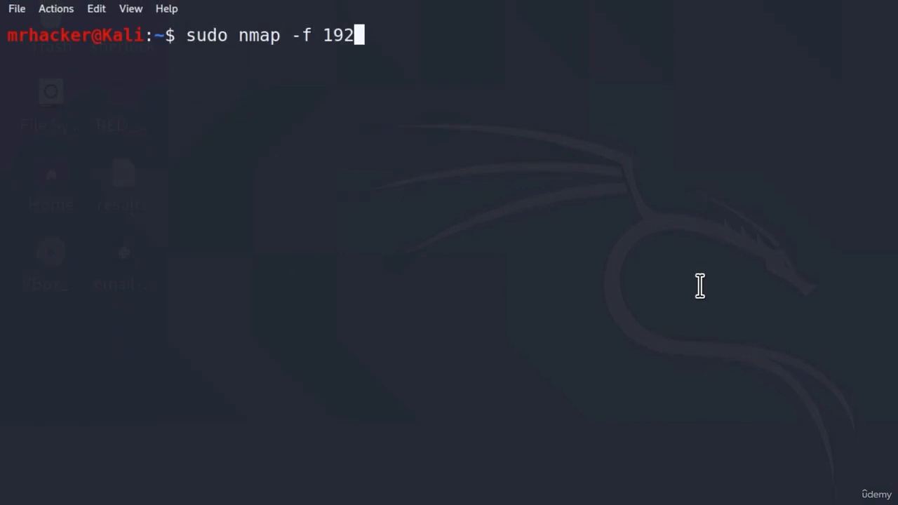
{"action": "type", "text": ".168.1.6"}
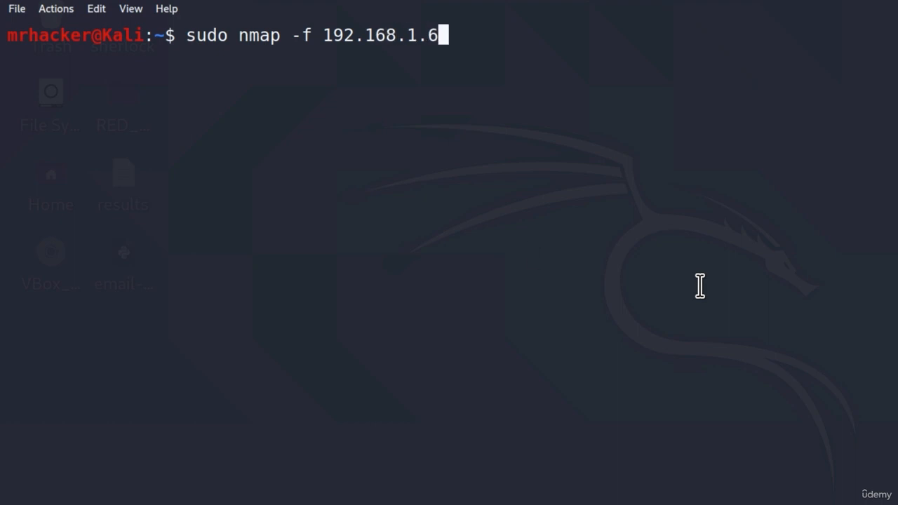
{"action": "double_click", "coordinate": [300, 35]}
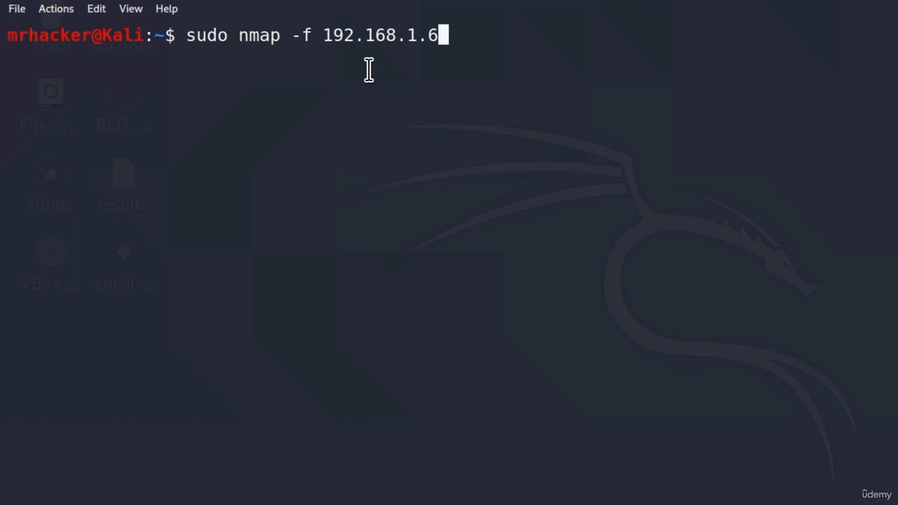
{"action": "mouse_move", "coordinate": [370, 73]}
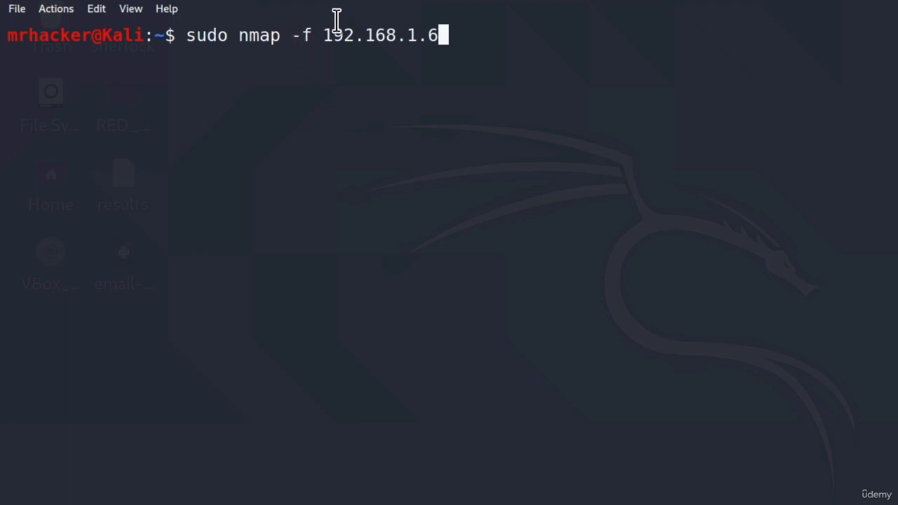
{"action": "mouse_move", "coordinate": [335, 35]}
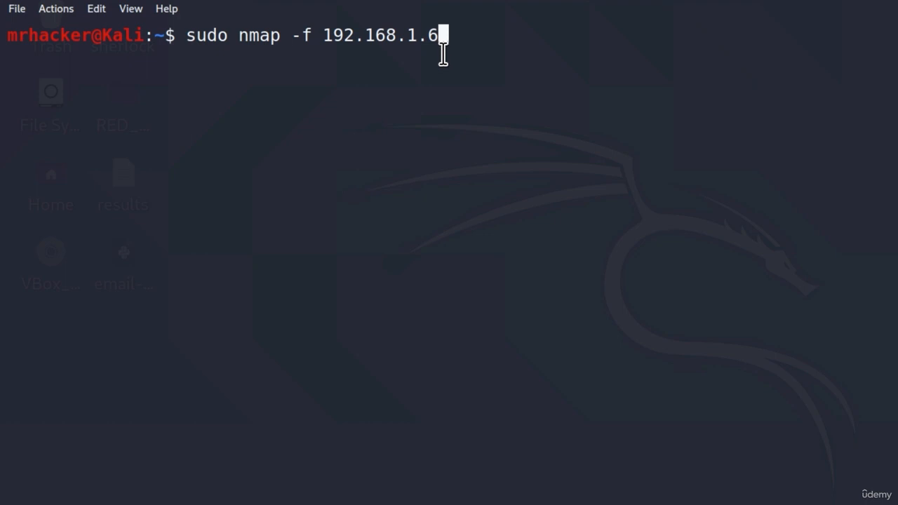
{"action": "mouse_move", "coordinate": [441, 56]}
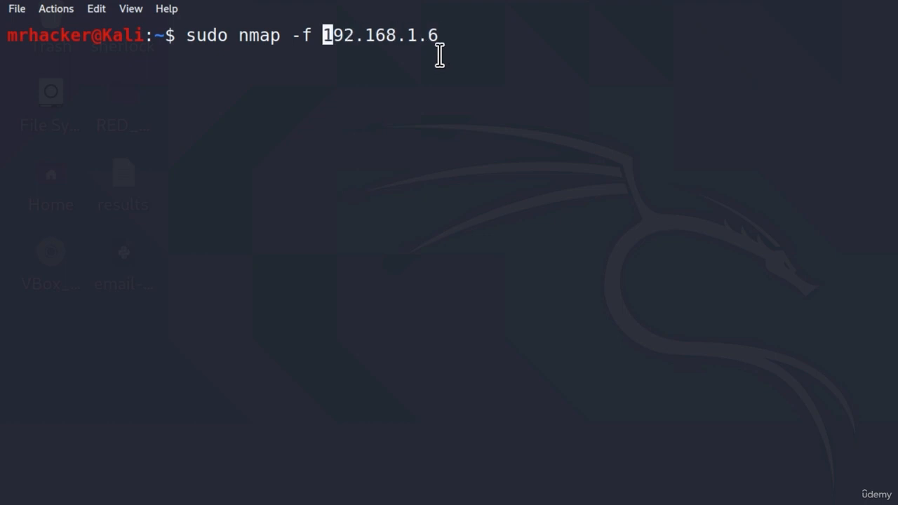
{"action": "type", "text": "-f"}
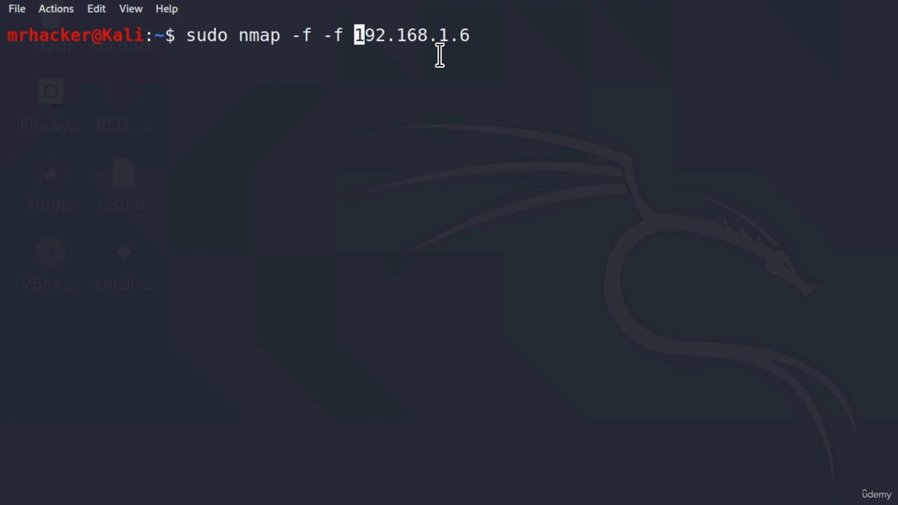
{"action": "key", "text": "BackSpace"}
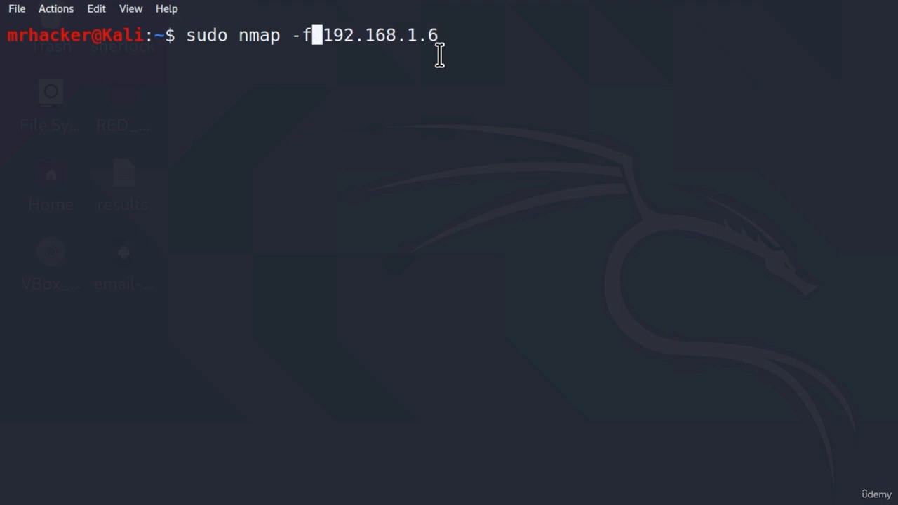
- Run the fragmented nmap scan of 192.168.1.6, noting the --mtu option
{"action": "type", "text": "--mtu"}
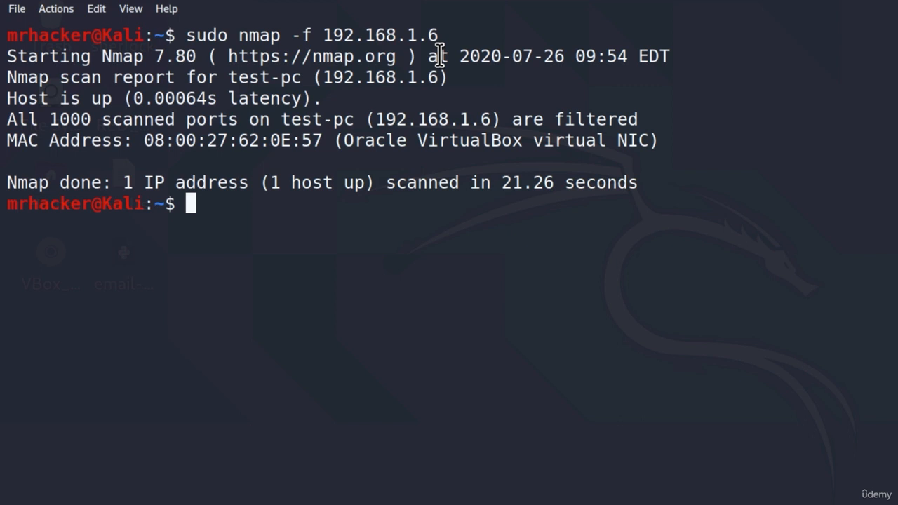
- Change the command to sudo nmap -D 192.168.1.6 and launch Wireshark from Windows search
{"action": "type", "text": "sudo nmap -f 192.168.1.6"}
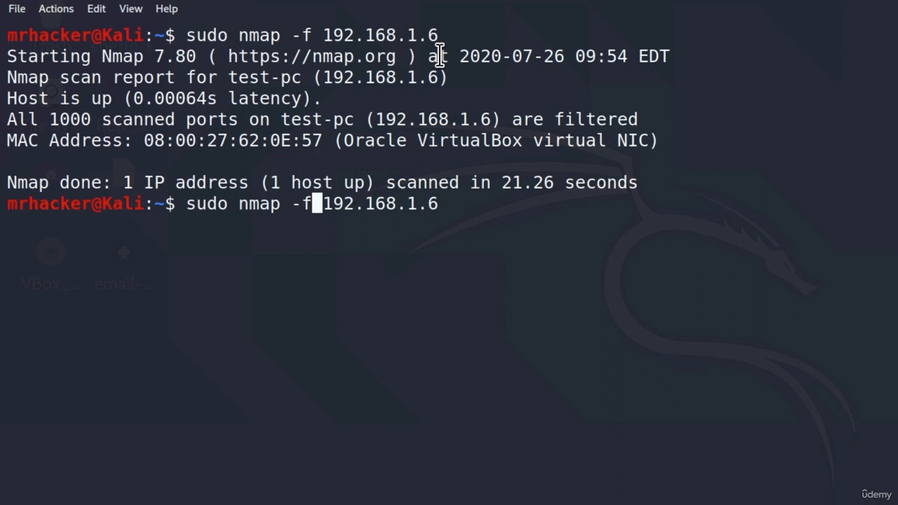
{"action": "type", "text": "-D"}
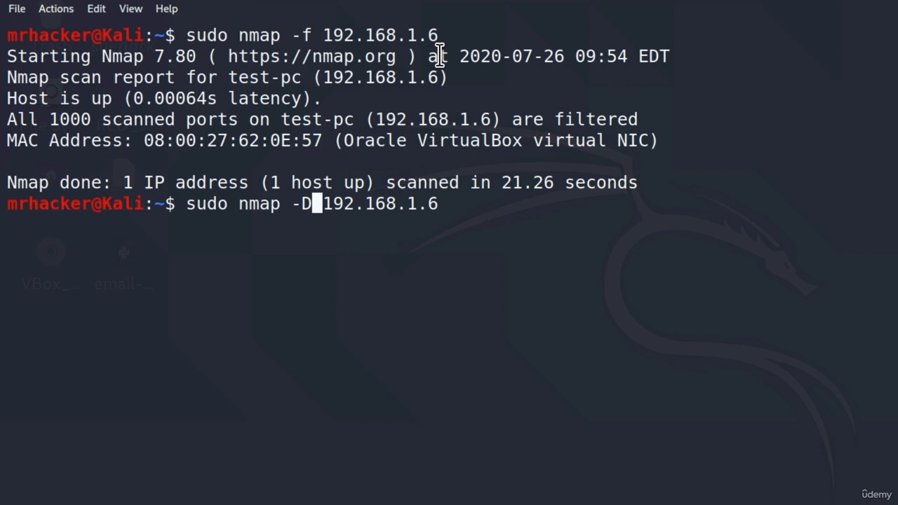
{"action": "type", "text": "wireshark"}
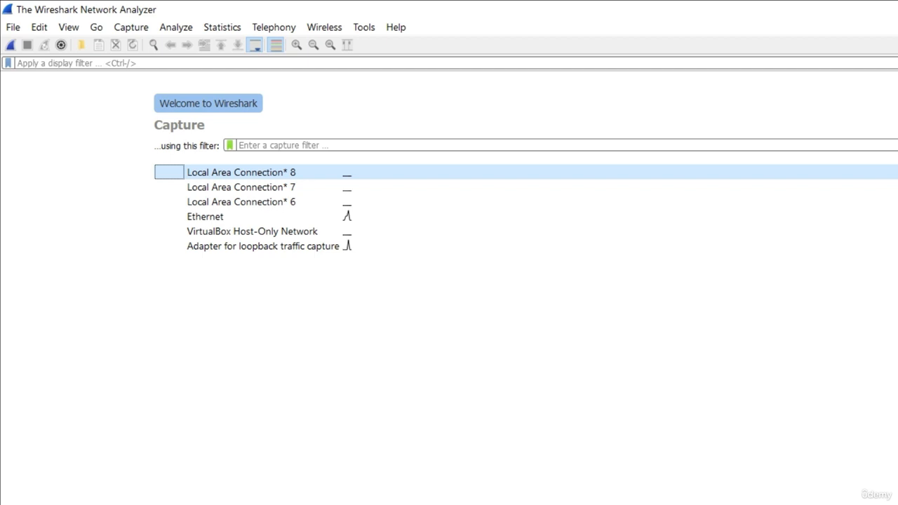
- Start a Wireshark packet capture on the Ethernet interface
{"action": "left_click", "coordinate": [204, 216]}
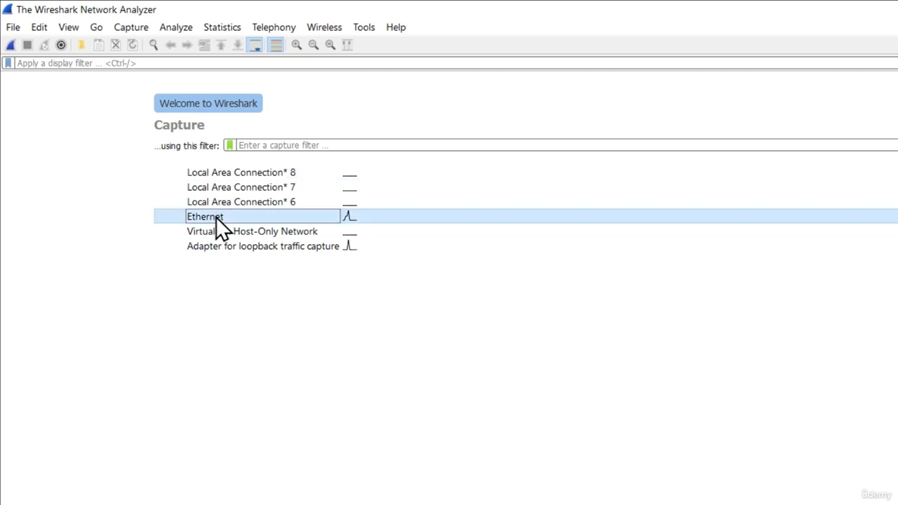
{"action": "double_click", "coordinate": [205, 216]}
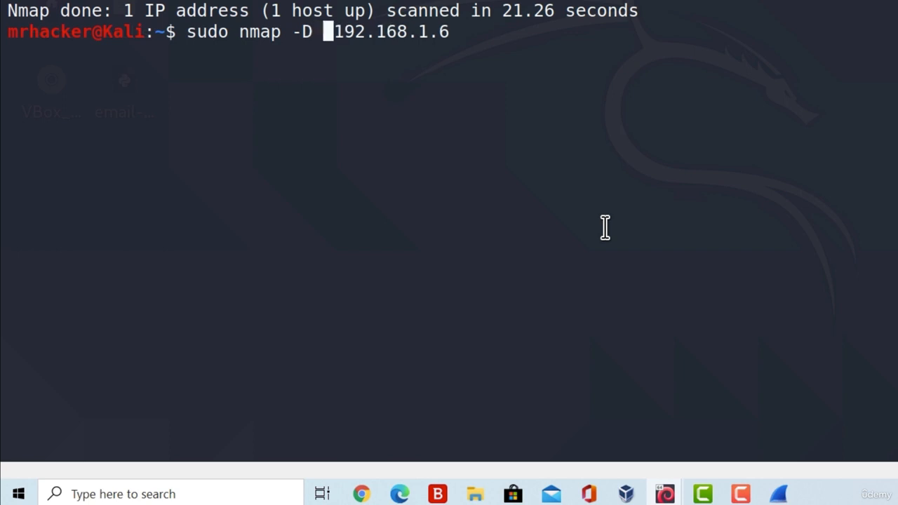
- Add RND:5 to the decoy option, giving sudo nmap -D RND:5 192.168.1.6
{"action": "type", "text": "RND"}
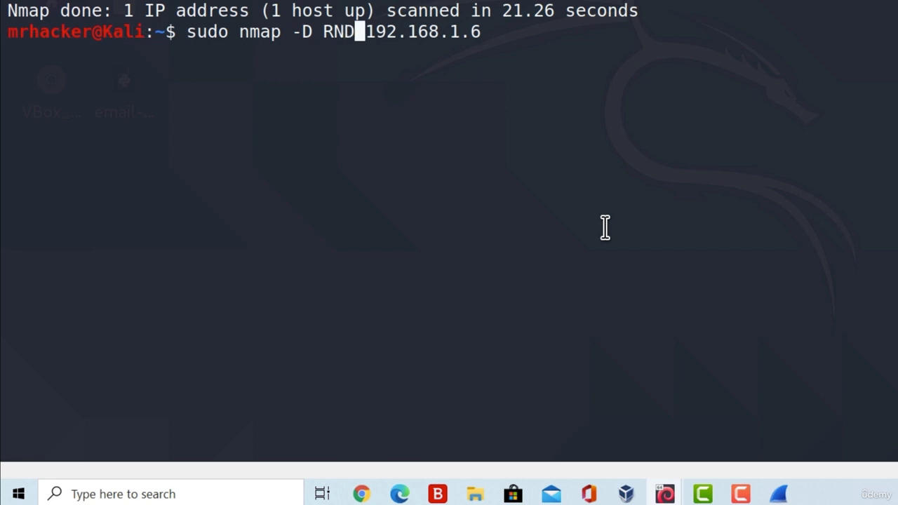
{"action": "type", "text": ":5"}
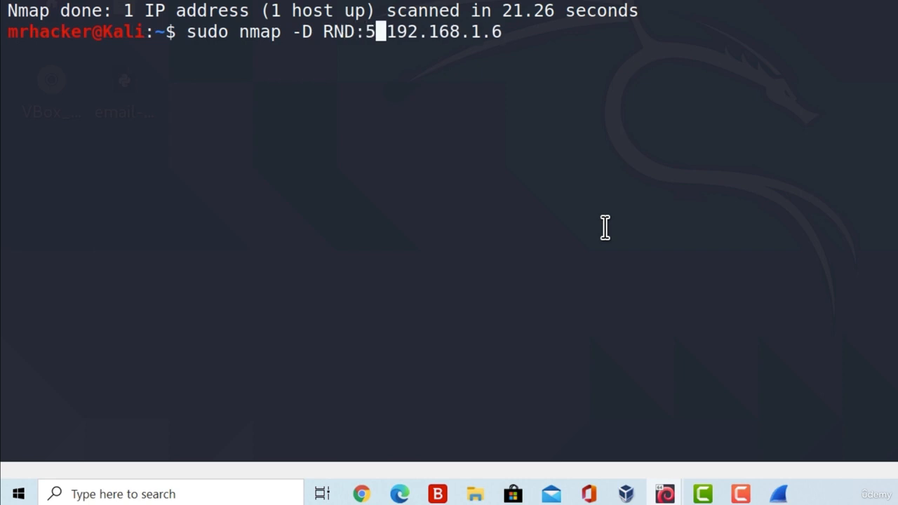
{"action": "mouse_move", "coordinate": [600, 224]}
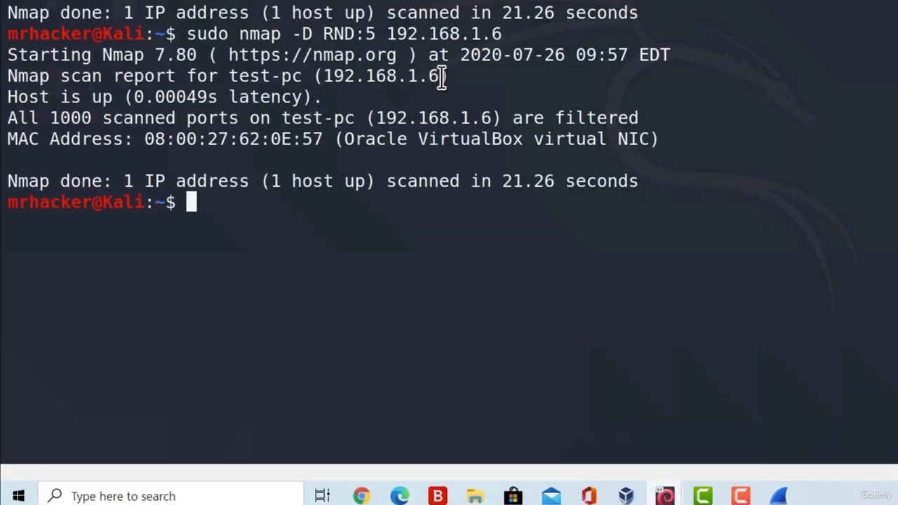
{"action": "mouse_move", "coordinate": [372, 40]}
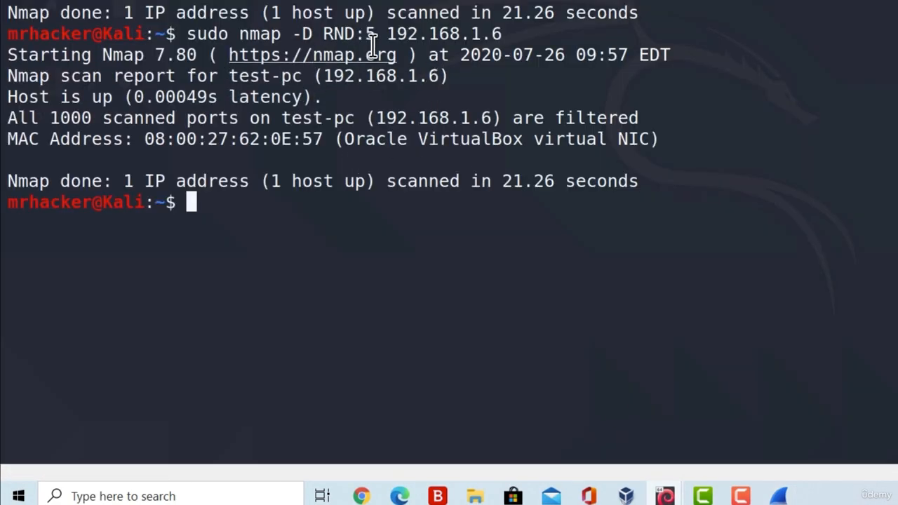
{"action": "mouse_move", "coordinate": [530, 139]}
{"action": "type", "text": "clear"}
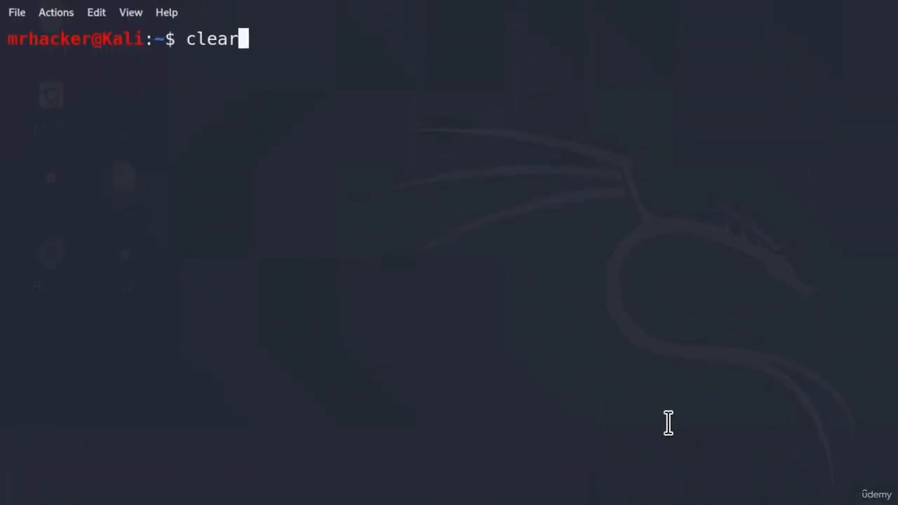
- Run the decoy SYN scan sudo nmap -D RND:5 192.168.1.7 -sS and review its output
{"action": "type", "text": "sudo nmap -D RND:5 192.168.1.7 -"}
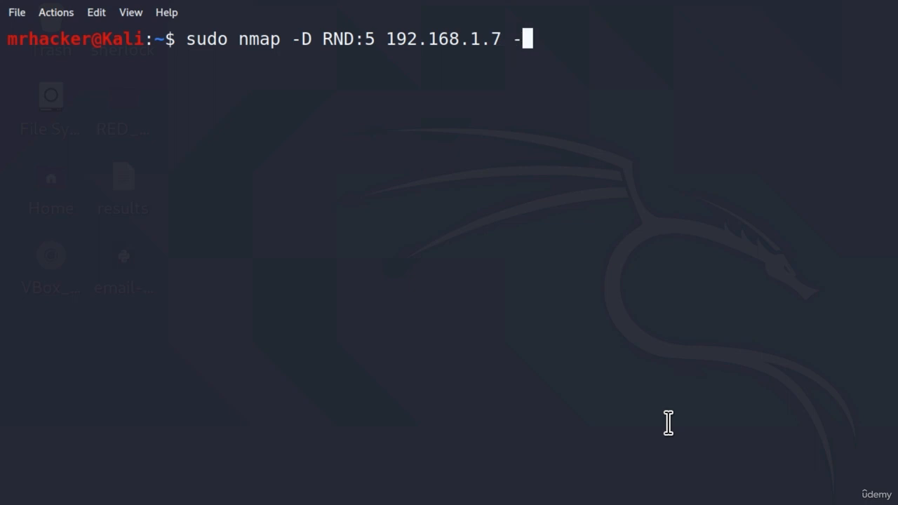
{"action": "type", "text": "sS"}
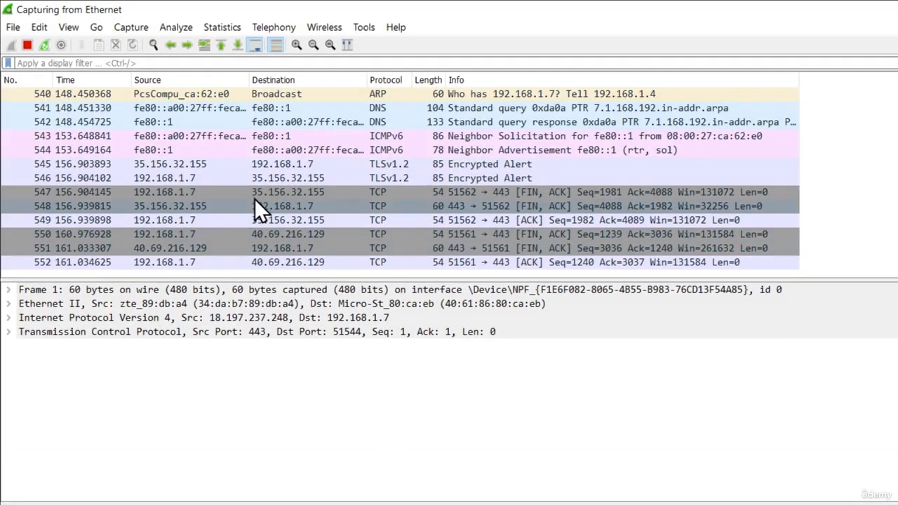
{"action": "scroll", "scroll_direction": "down", "scroll_amount": 3}
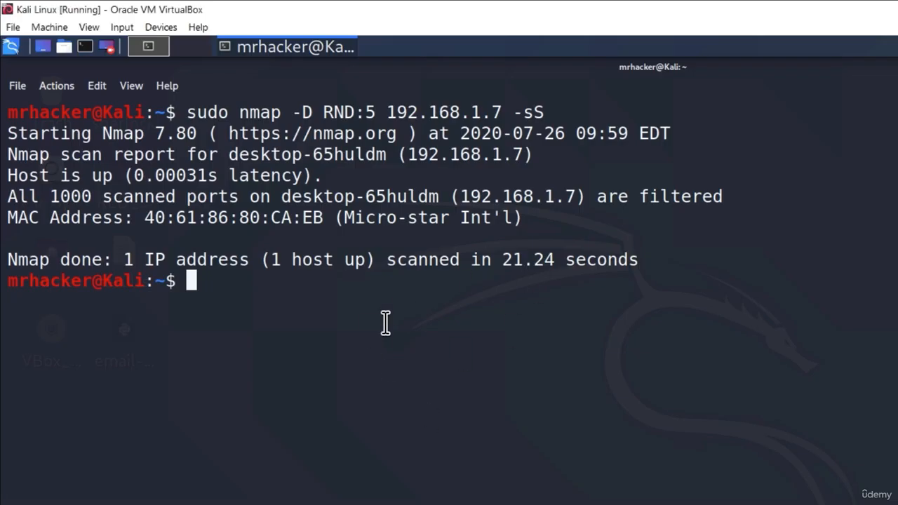
{"action": "mouse_move", "coordinate": [362, 281]}
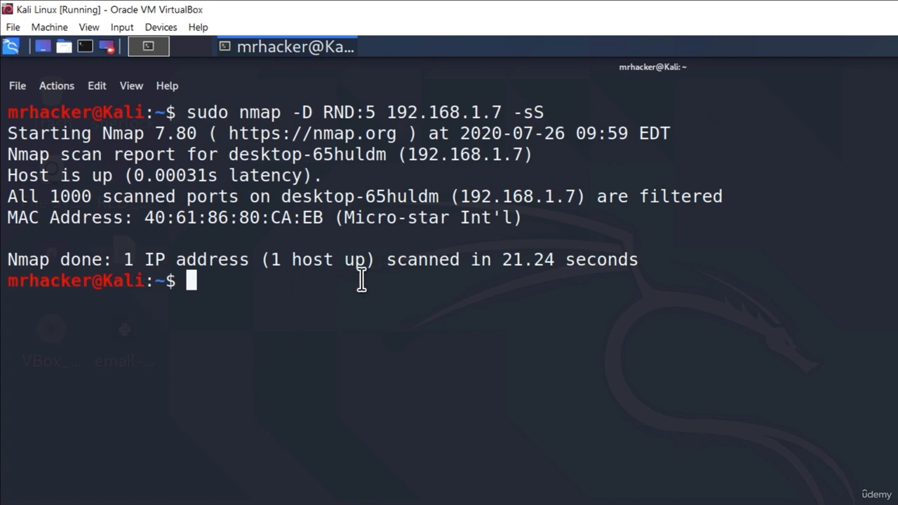
{"action": "mouse_move", "coordinate": [267, 236]}
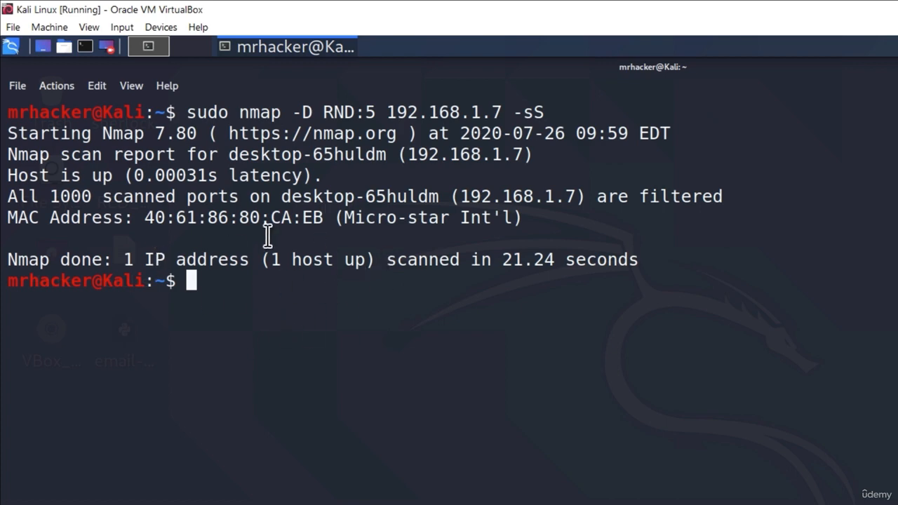
{"action": "mouse_move", "coordinate": [301, 260]}
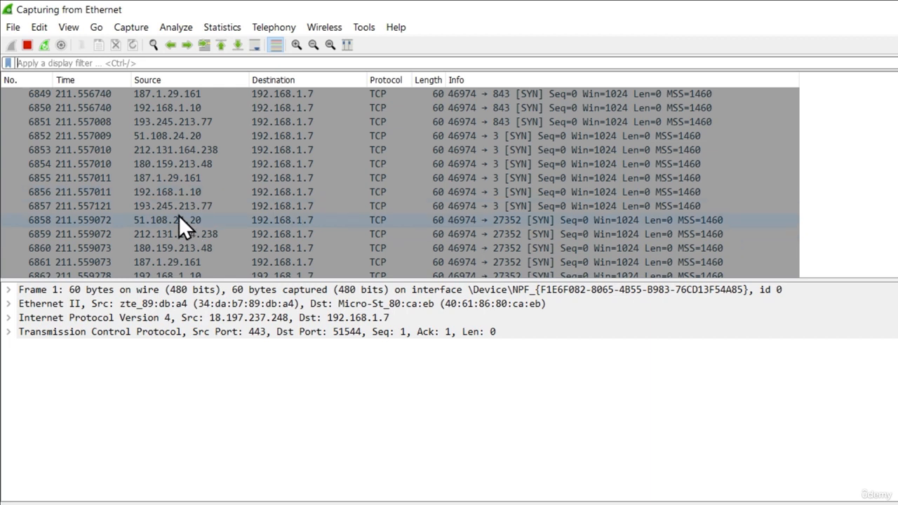
- Compare the random decoy sources of the SYN packets to 192.168.1.7, then return to the Kali terminal
{"action": "left_click", "coordinate": [171, 205]}
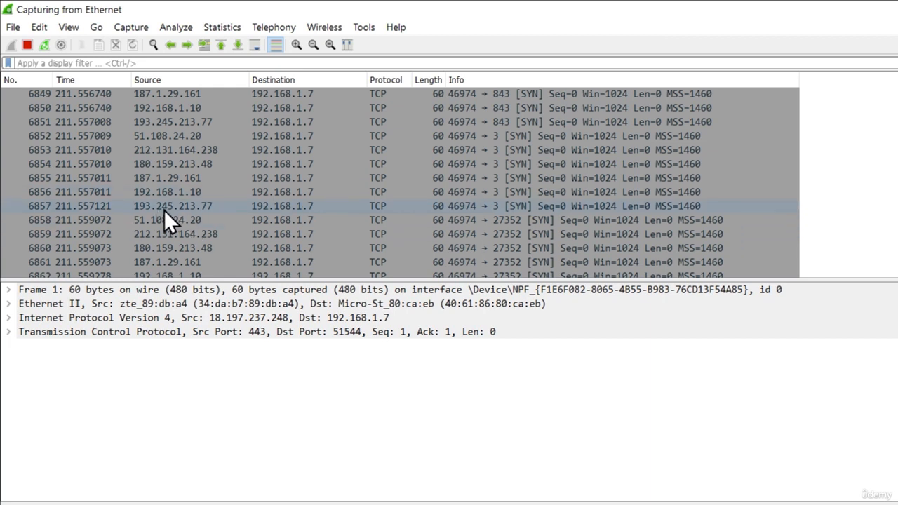
{"action": "mouse_move", "coordinate": [210, 222]}
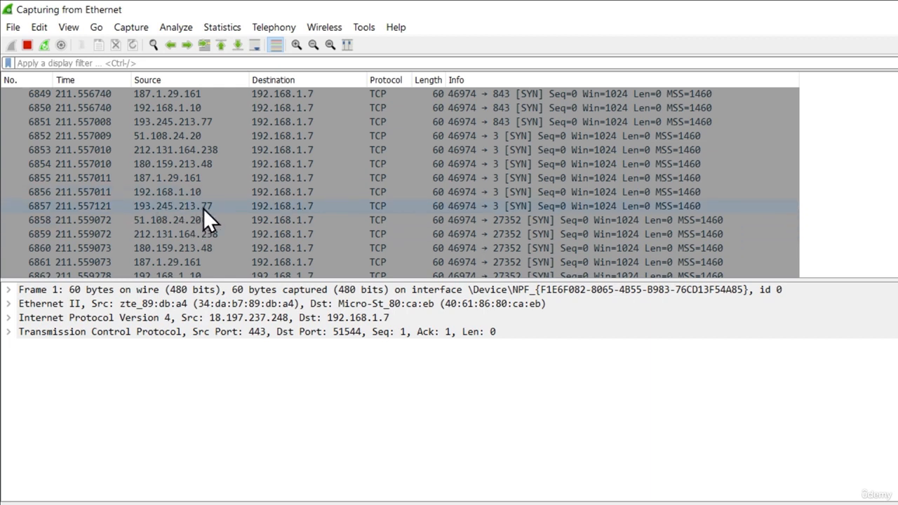
{"action": "left_click", "coordinate": [168, 219]}
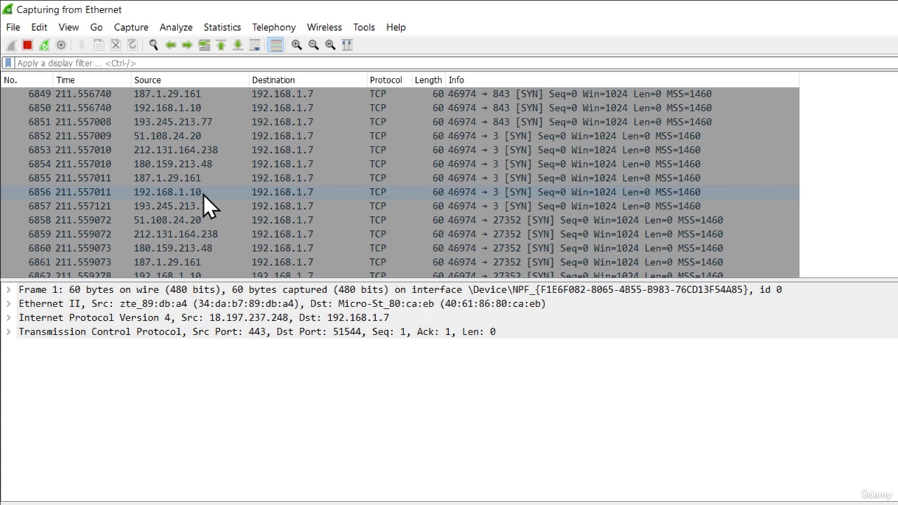
{"action": "mouse_move", "coordinate": [165, 204]}
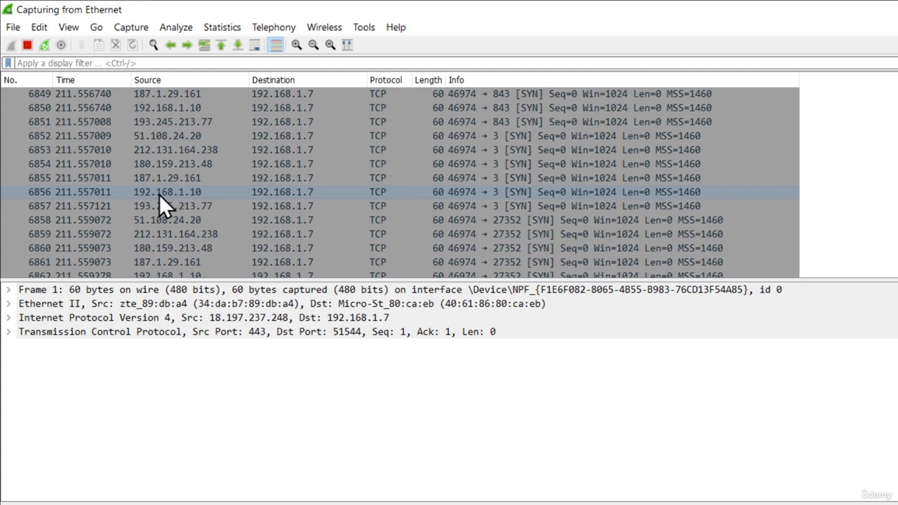
{"action": "mouse_move", "coordinate": [208, 214]}
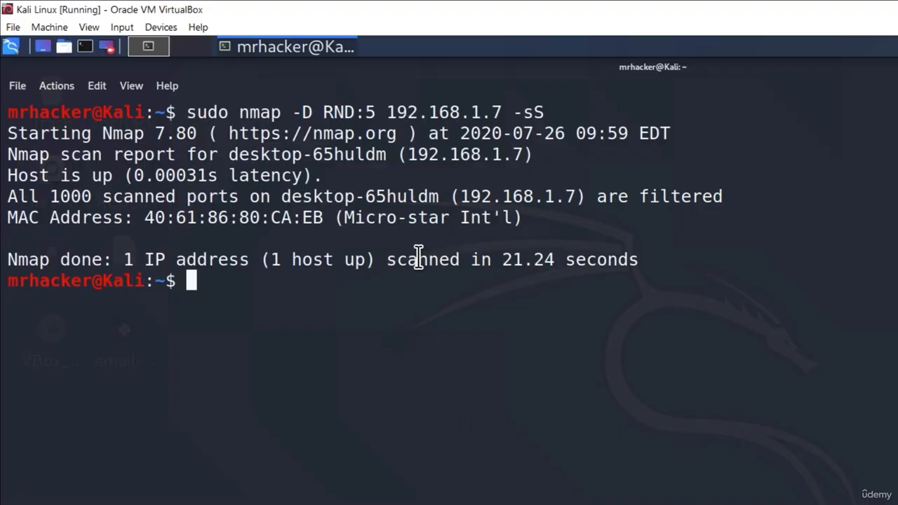
{"action": "double_click", "coordinate": [348, 112]}
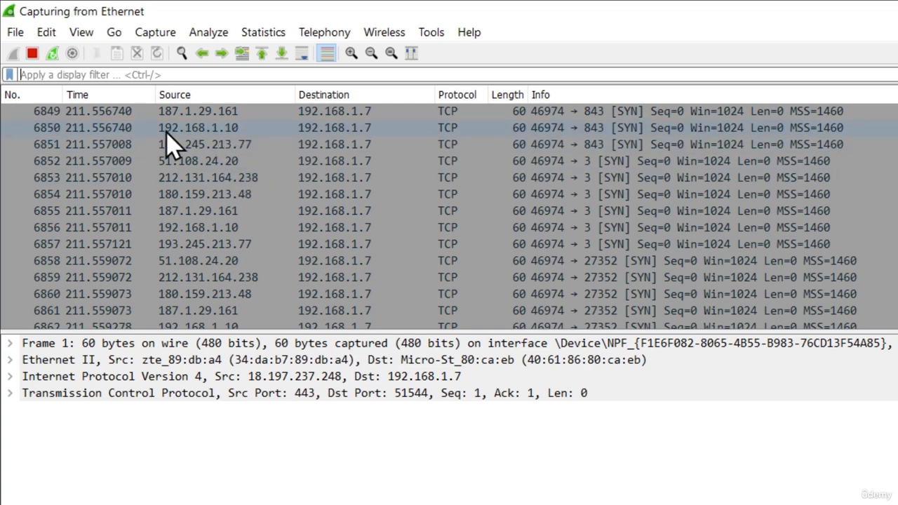
{"action": "mouse_move", "coordinate": [250, 143]}
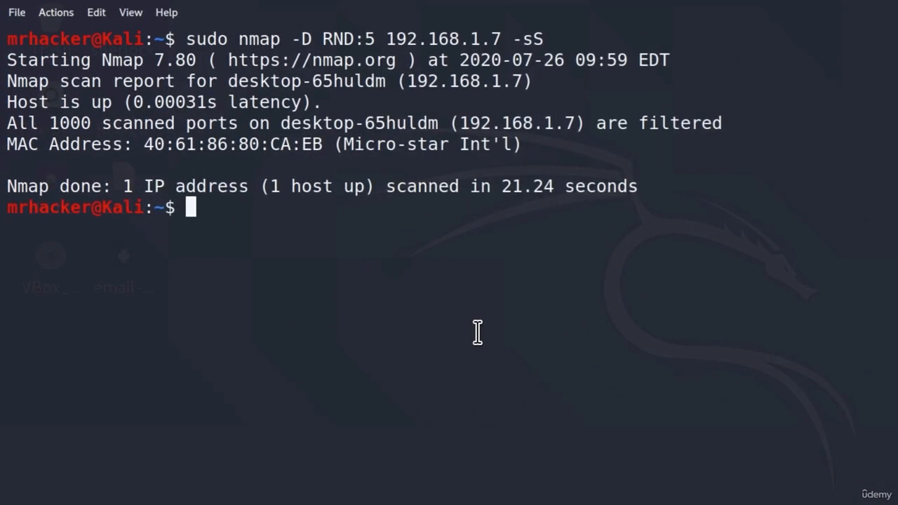
- Enter sudo nmap -D with decoys 192.168.1.2, 192.168.1.5, 192.168.1.15 and ME, correcting a mistyped address
{"action": "type", "text": "sudo nmap"}
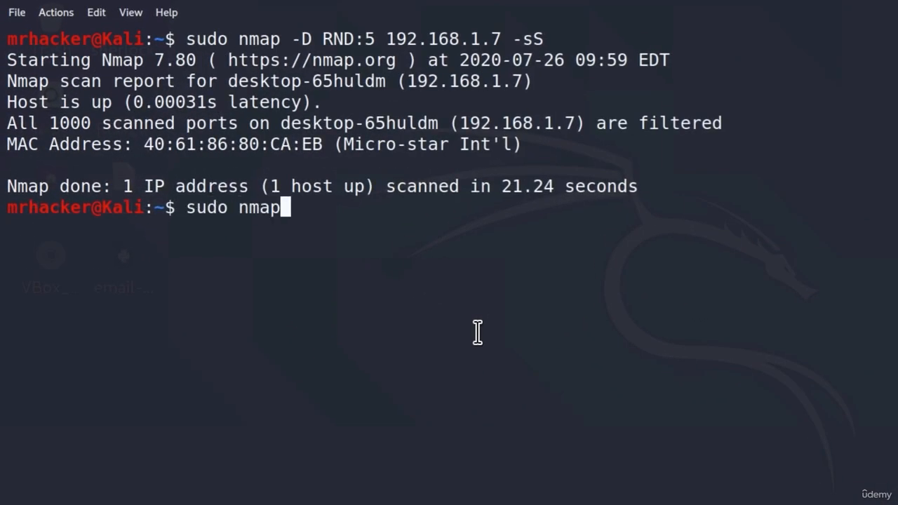
{"action": "type", "text": "-D"}
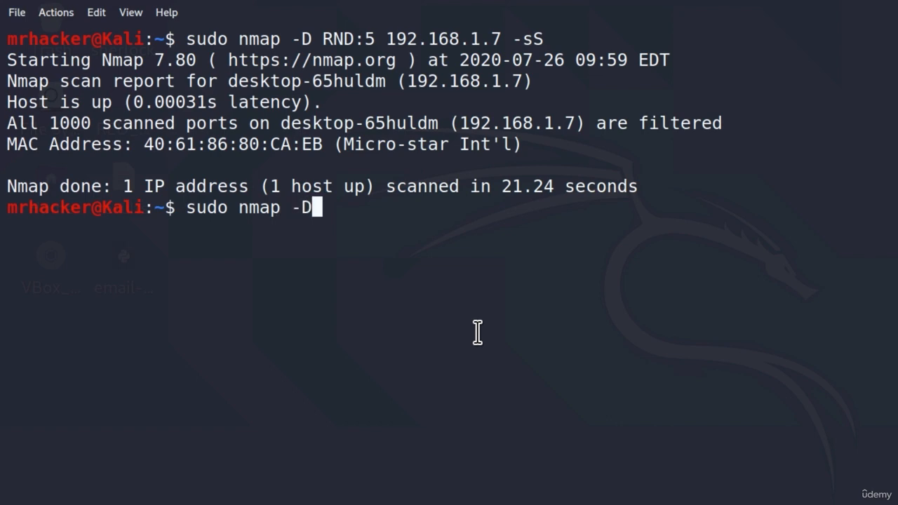
{"action": "type", "text": "\" \""}
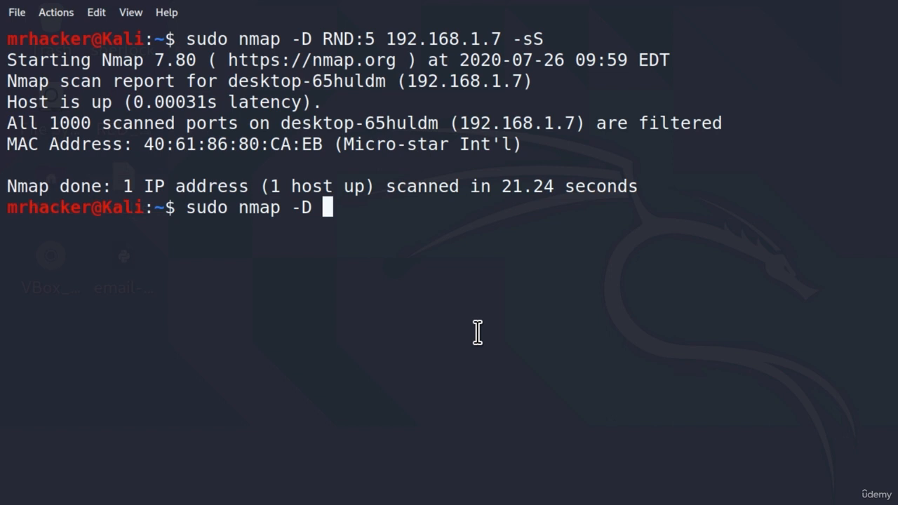
{"action": "type", "text": "192.168."}
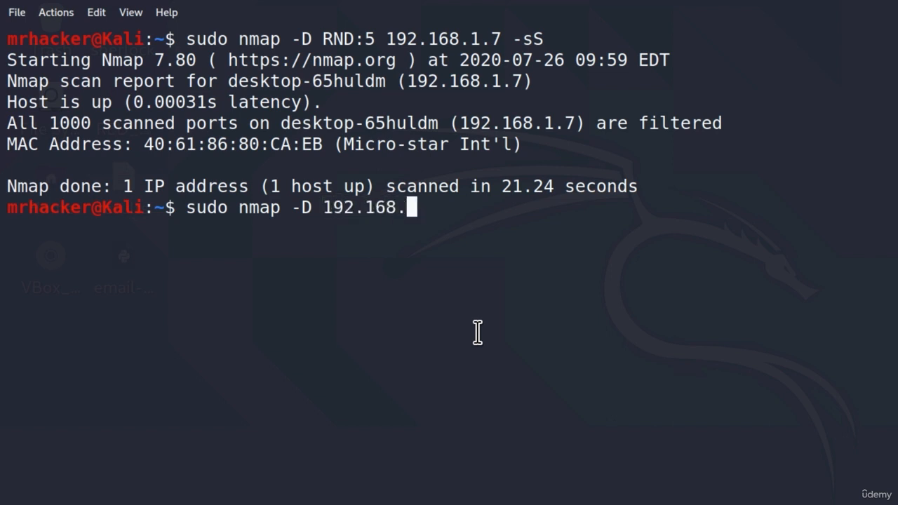
{"action": "type", "text": "1.2,19"}
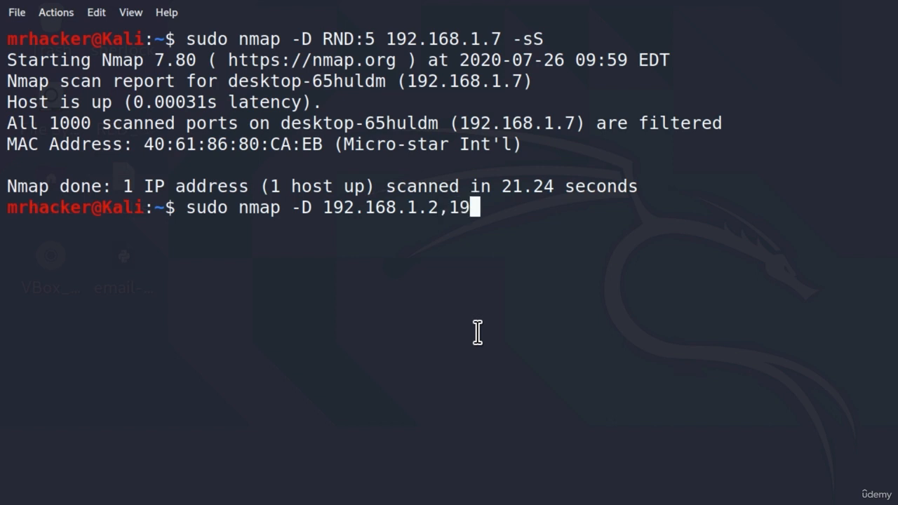
{"action": "type", "text": "2.168.1"}
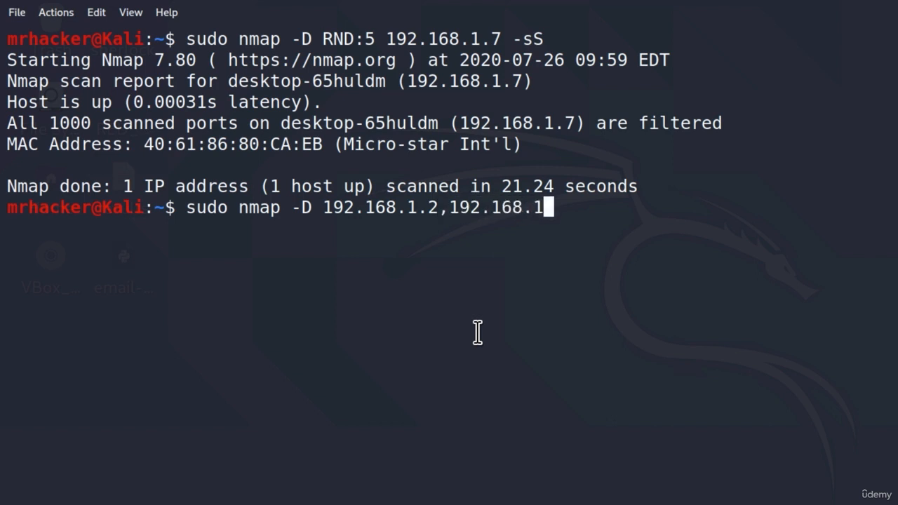
{"action": "type", "text": "5"}
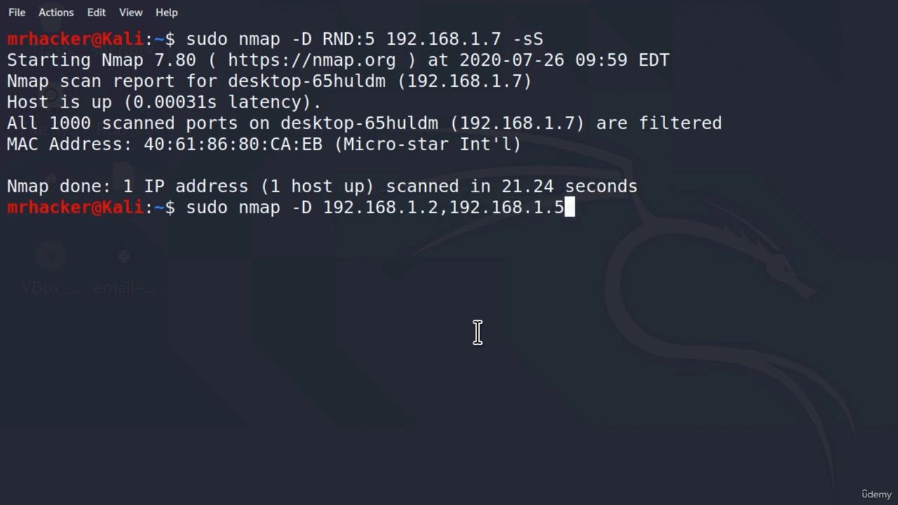
{"action": "type", "text": ",1"}
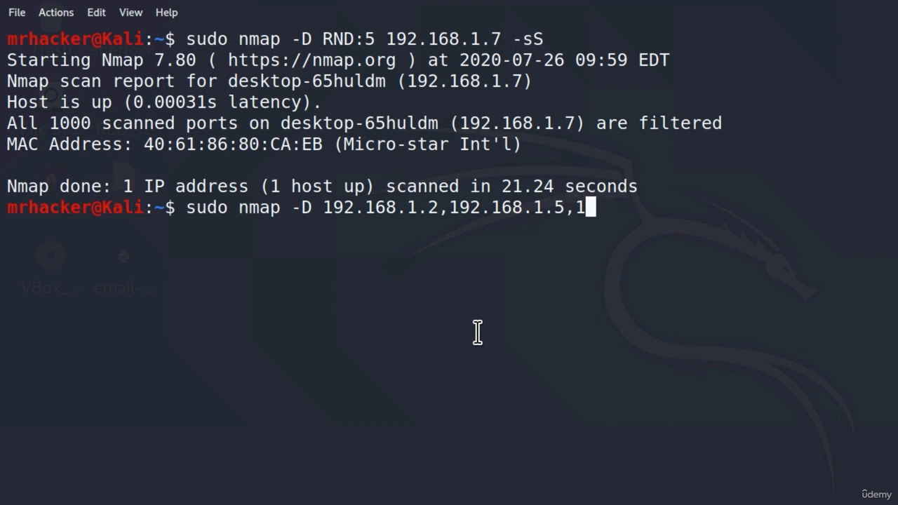
{"action": "type", "text": "92.168.1.6"}
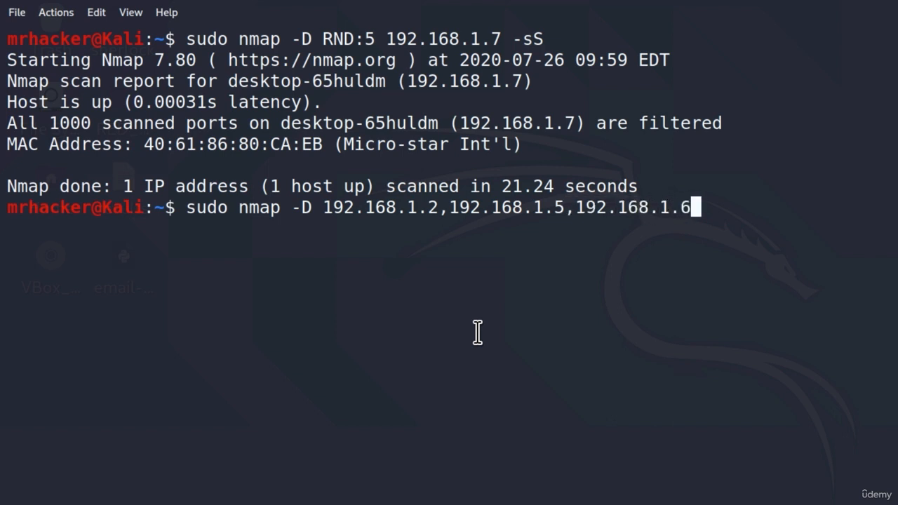
{"action": "key", "text": "BackSpace"}
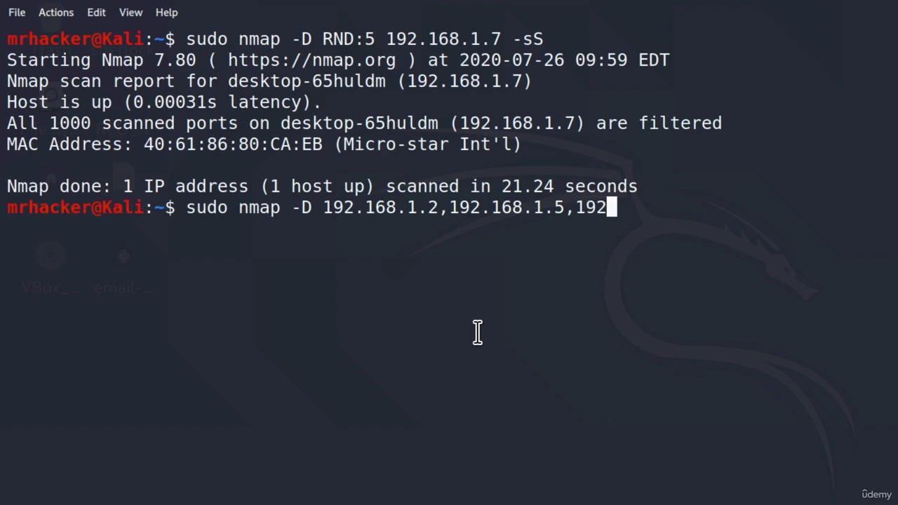
{"action": "type", "text": "168.1."}
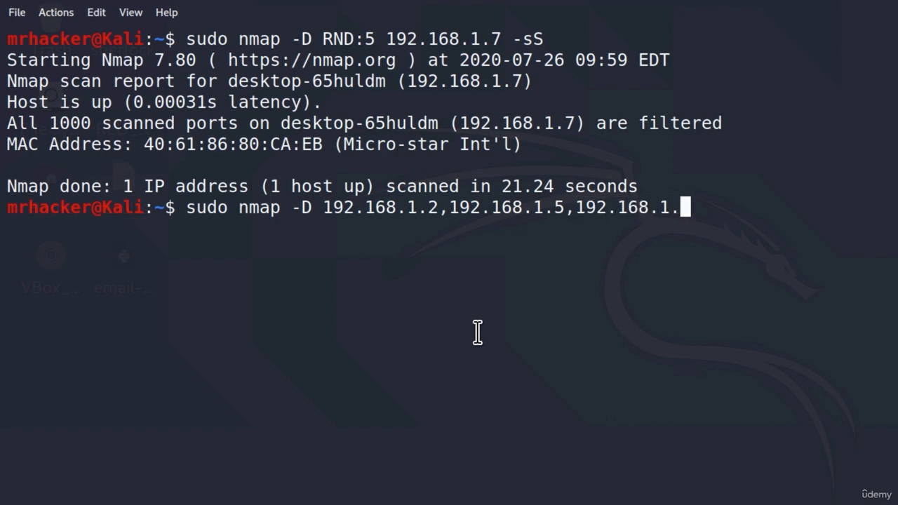
{"action": "type", "text": "15"}
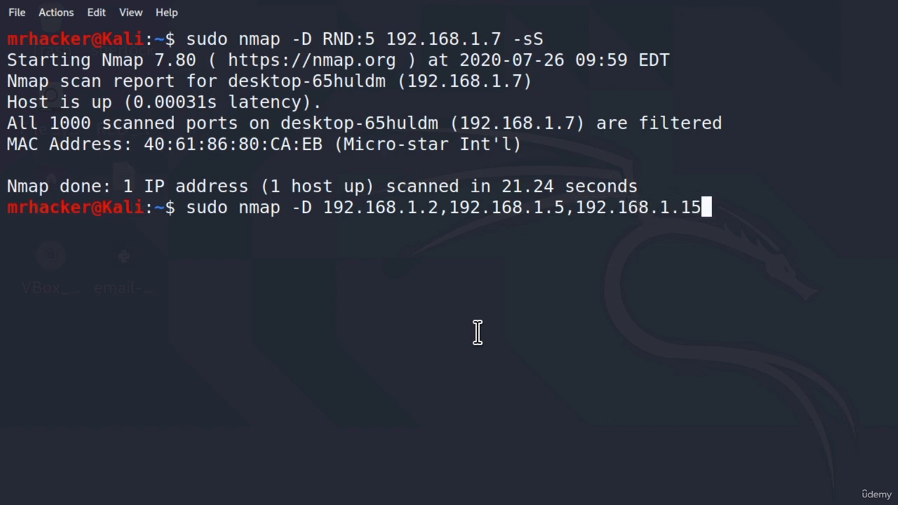
{"action": "type", "text": ","}
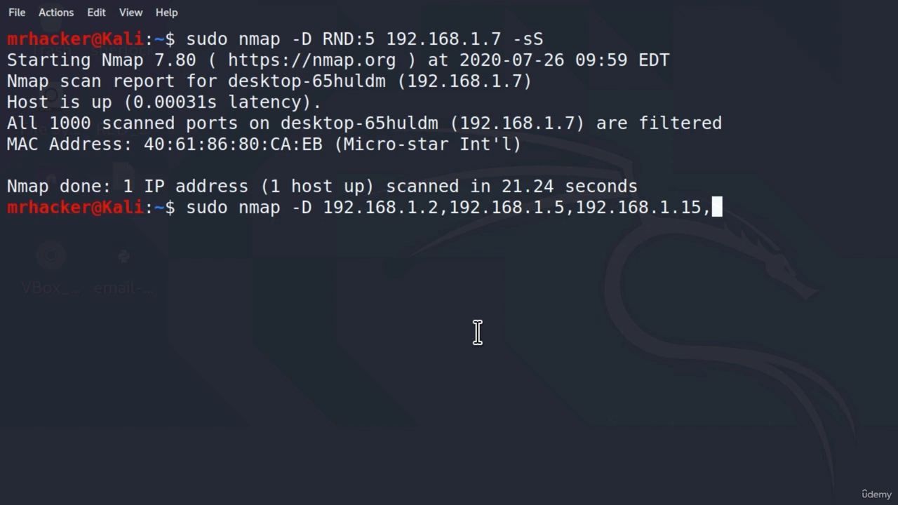
{"action": "type", "text": "ME"}
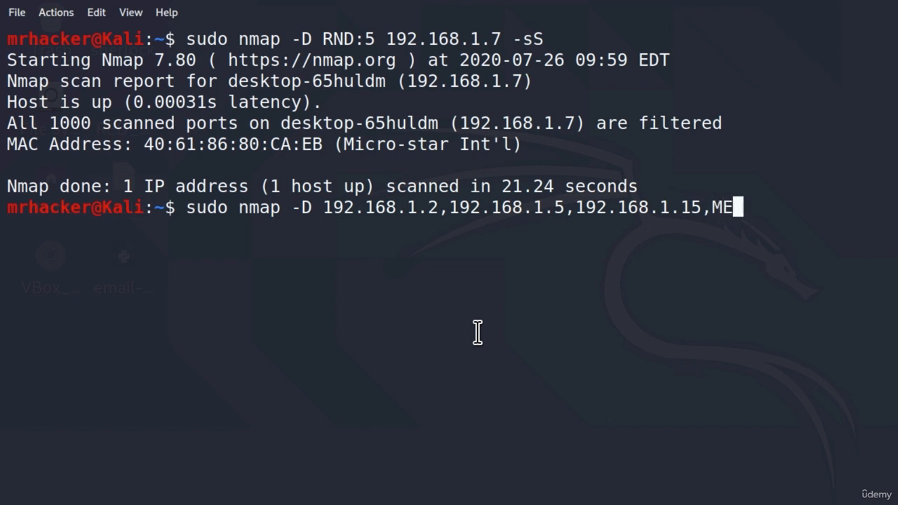
{"action": "mouse_move", "coordinate": [736, 207]}
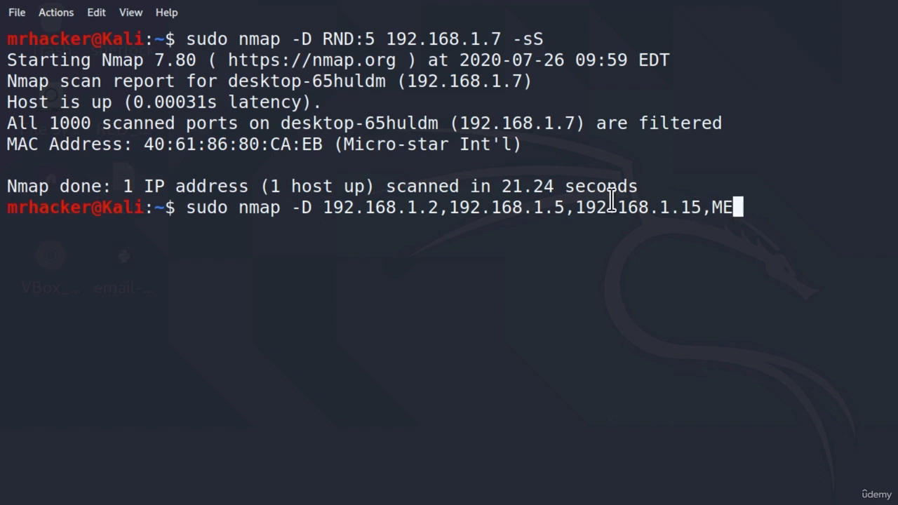
{"action": "mouse_move", "coordinate": [329, 210]}
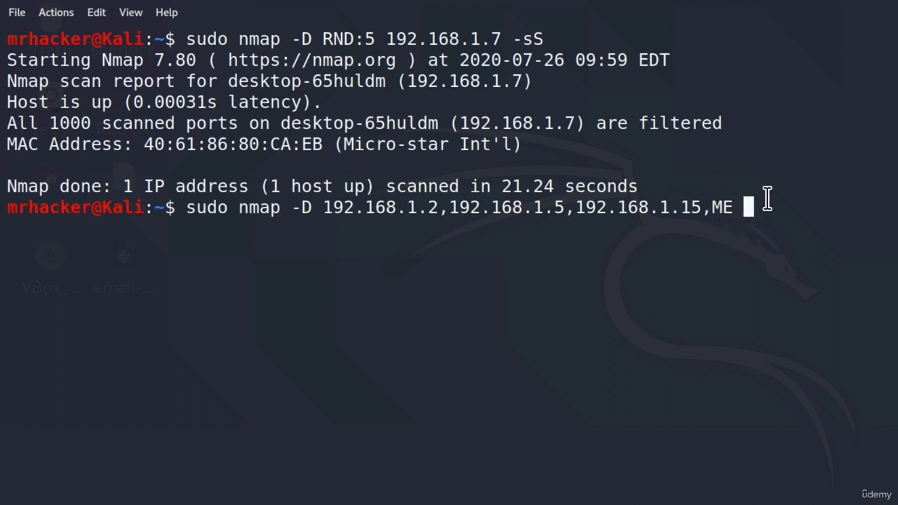
- Complete the decoy scan command with the target 192.168.1.7
{"action": "type", "text": "192.168.1."}
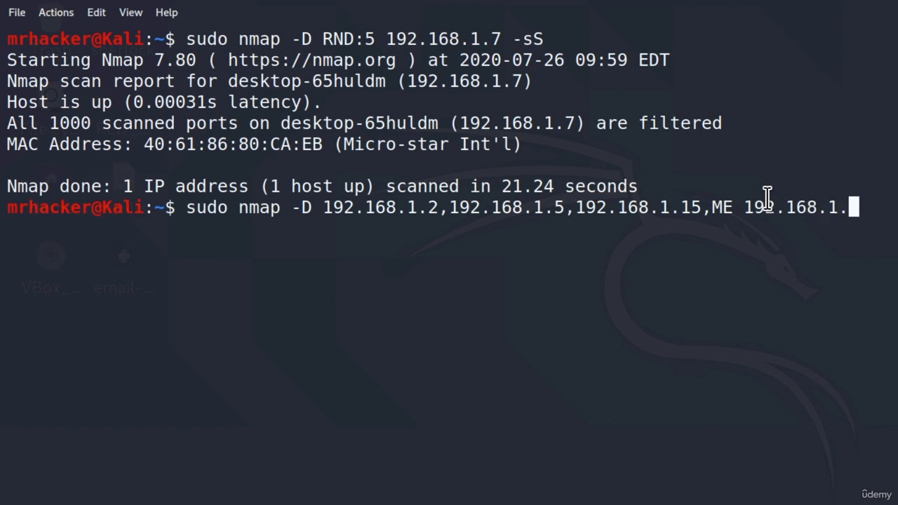
{"action": "type", "text": "7"}
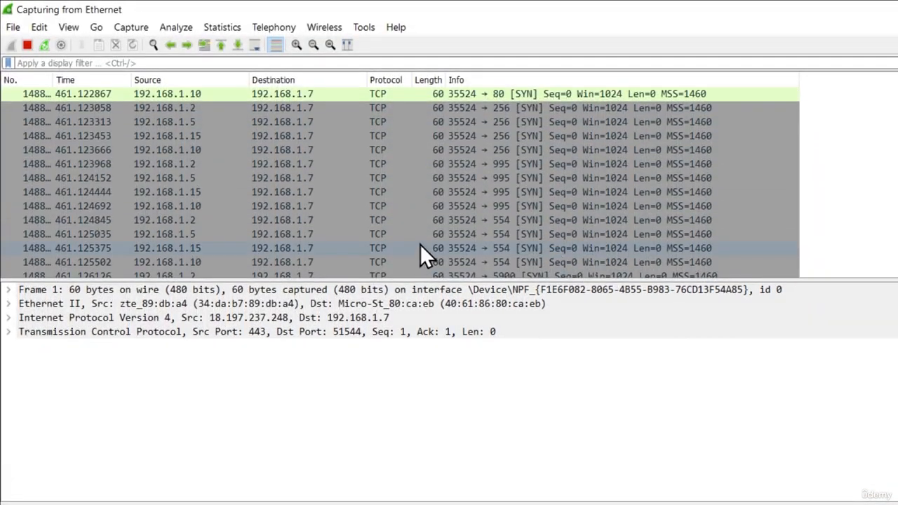
- Review the SYN packets from .2, .5, .15 and .10 and inspect one sent from 192.168.1.10
{"action": "scroll", "scroll_direction": "down", "scroll_amount": 3}
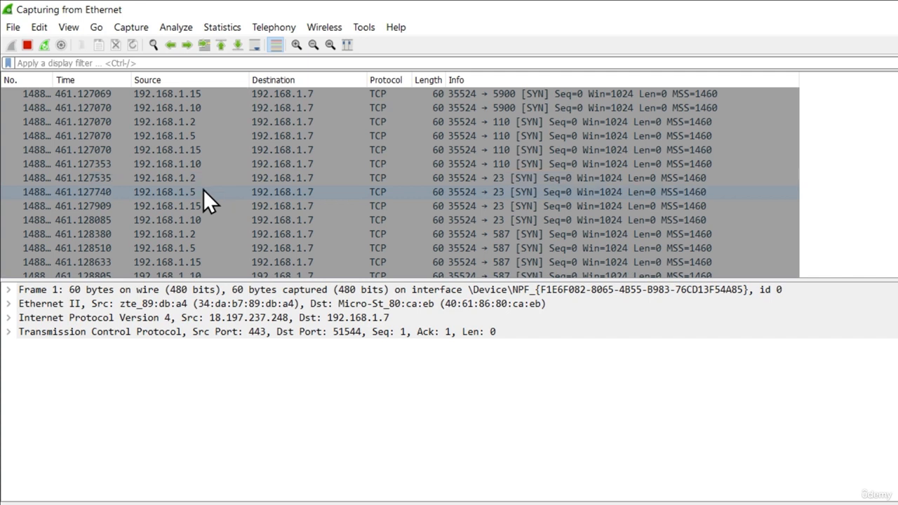
{"action": "left_click", "coordinate": [166, 177]}
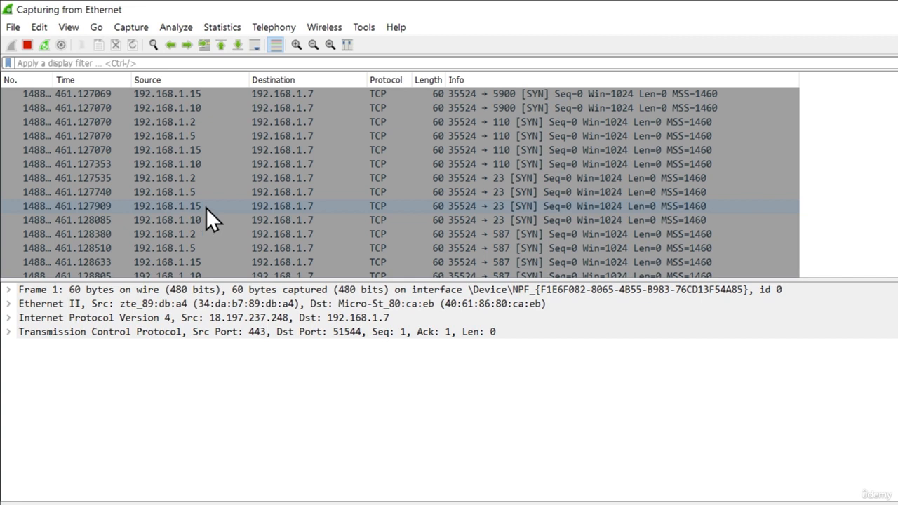
{"action": "left_click", "coordinate": [210, 219]}
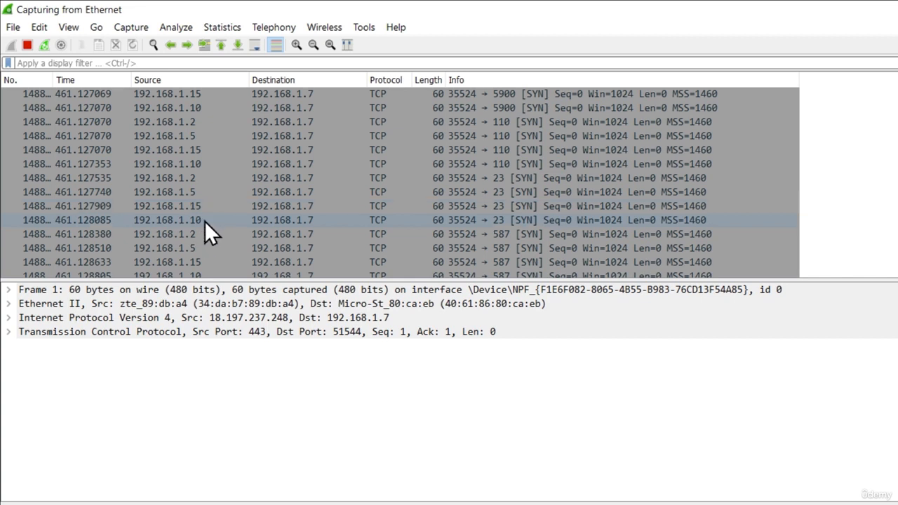
{"action": "mouse_move", "coordinate": [176, 231]}
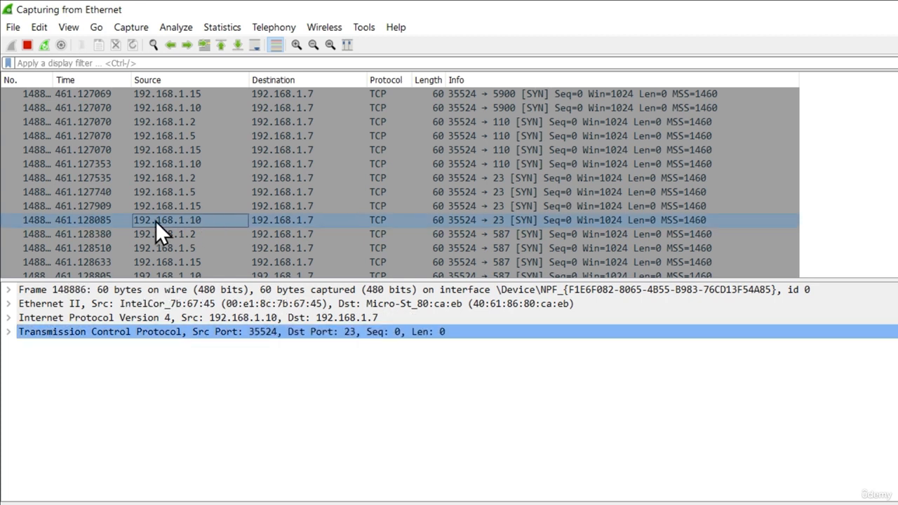
{"action": "mouse_move", "coordinate": [222, 239]}
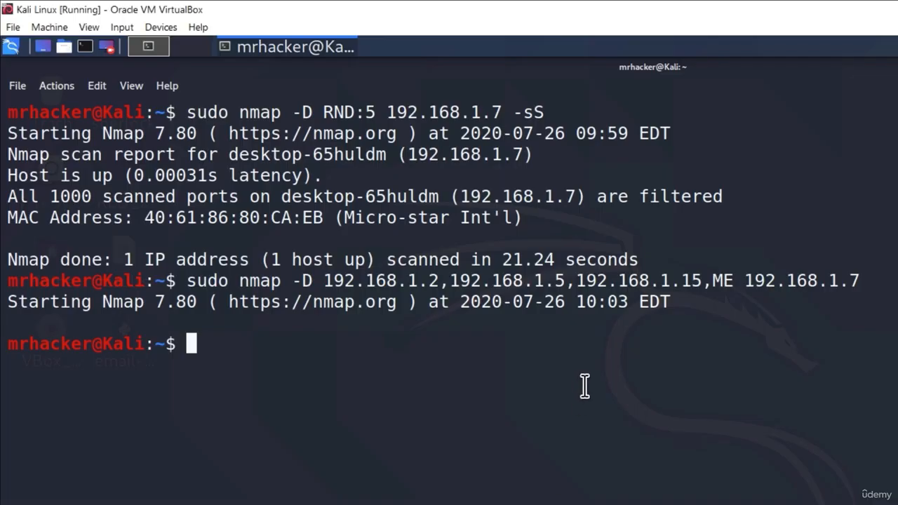
{"action": "mouse_move", "coordinate": [698, 274]}
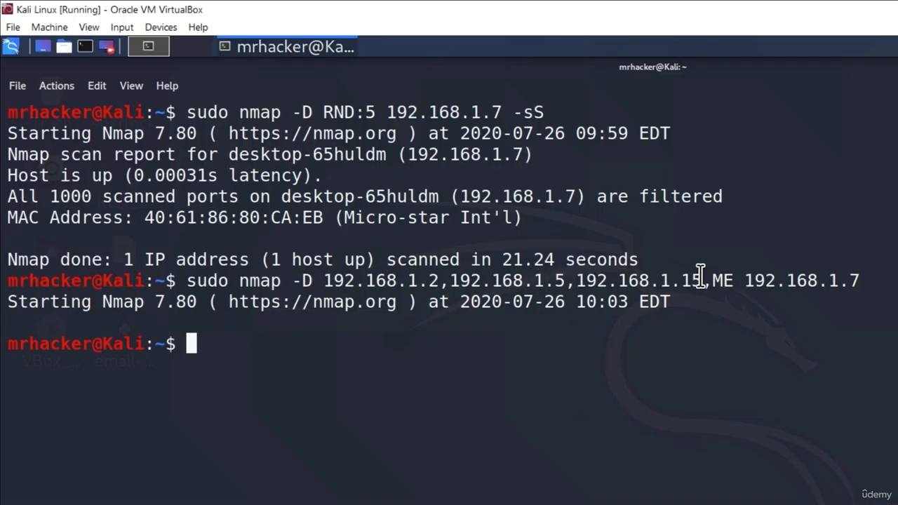
{"action": "mouse_move", "coordinate": [440, 326]}
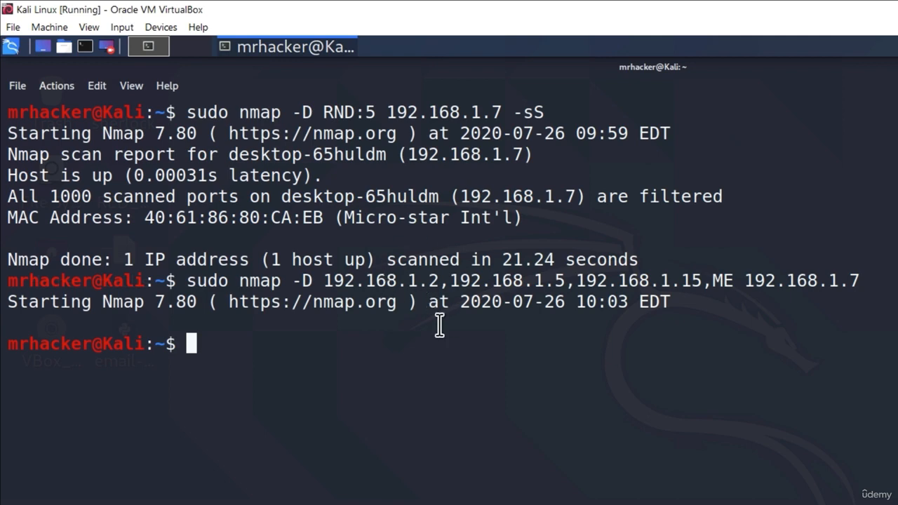
{"action": "mouse_move", "coordinate": [336, 273]}
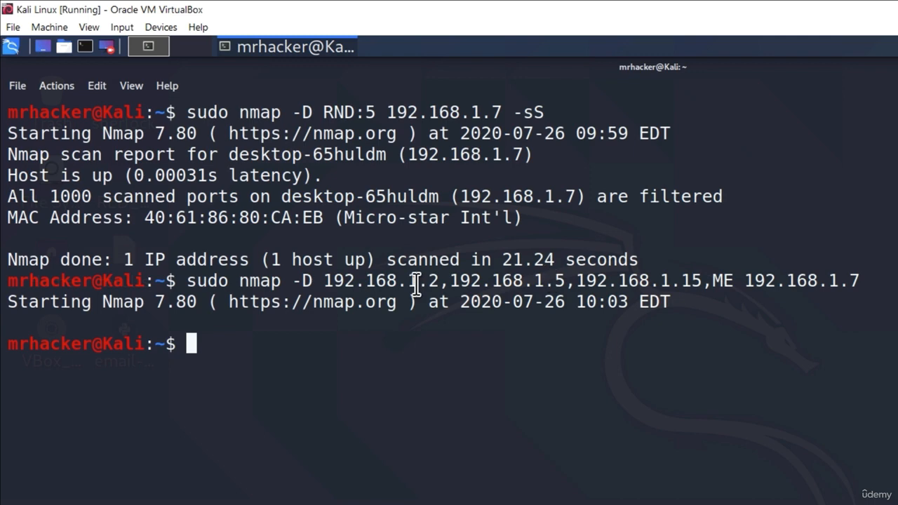
{"action": "mouse_move", "coordinate": [378, 112]}
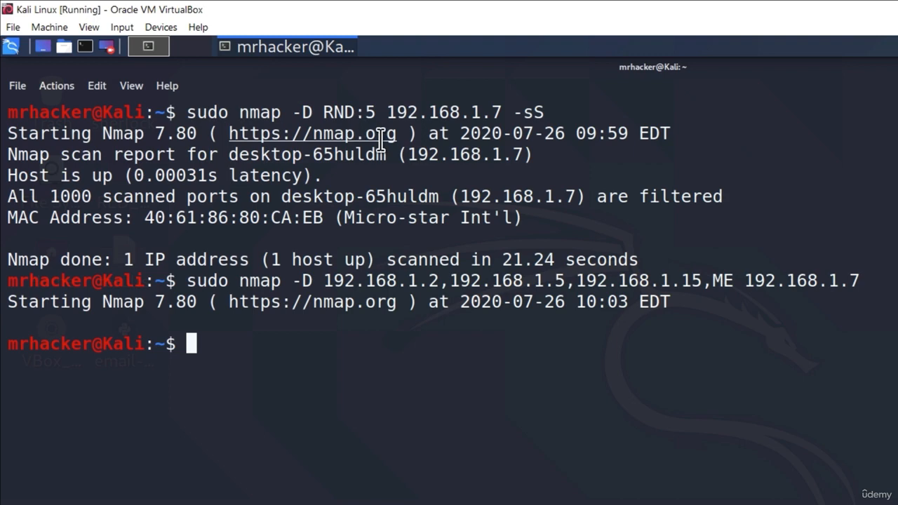
{"action": "mouse_move", "coordinate": [539, 180]}
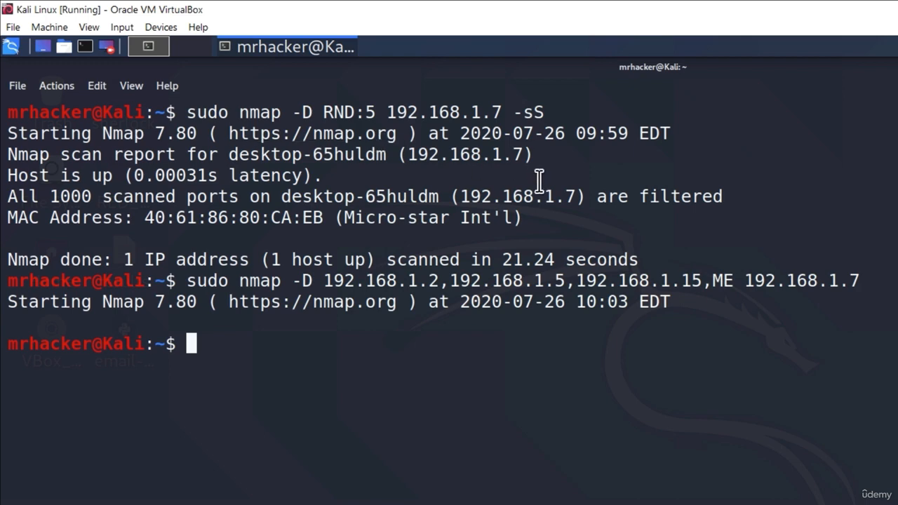
{"action": "mouse_move", "coordinate": [171, 270]}
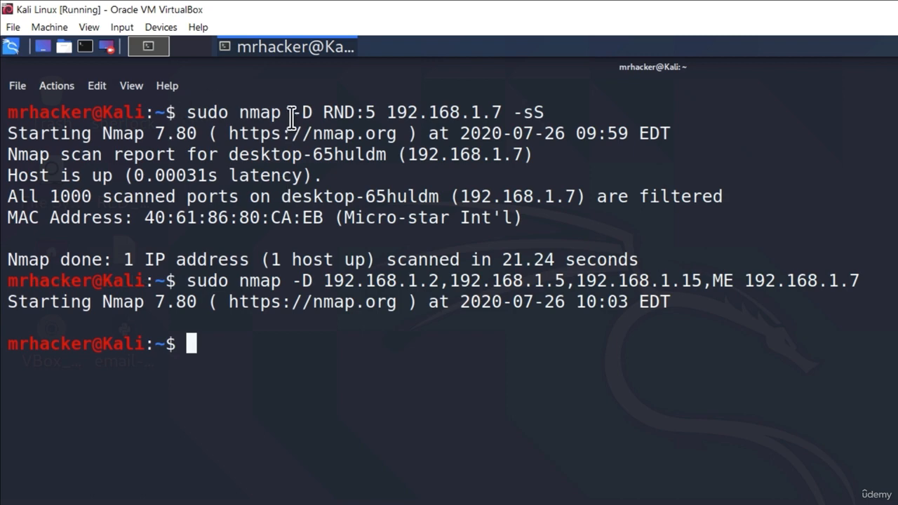
{"action": "mouse_move", "coordinate": [275, 217]}
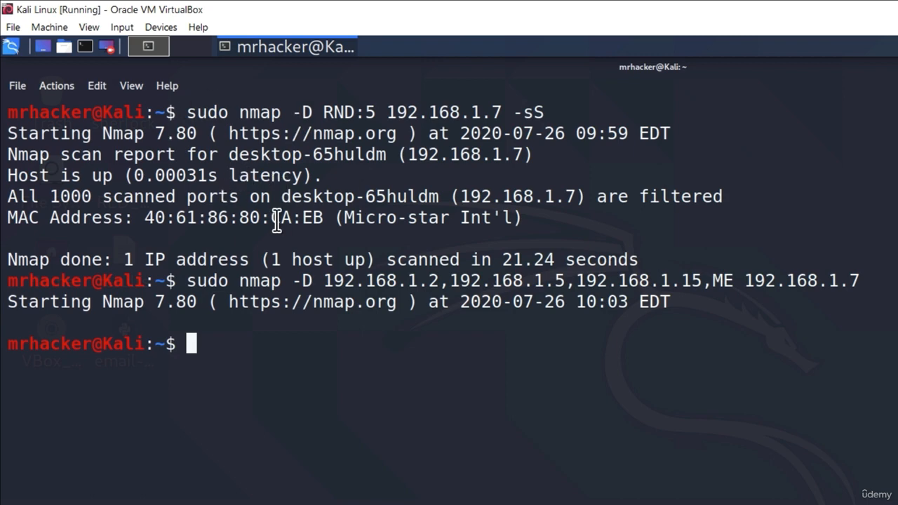
{"action": "mouse_move", "coordinate": [175, 112]}
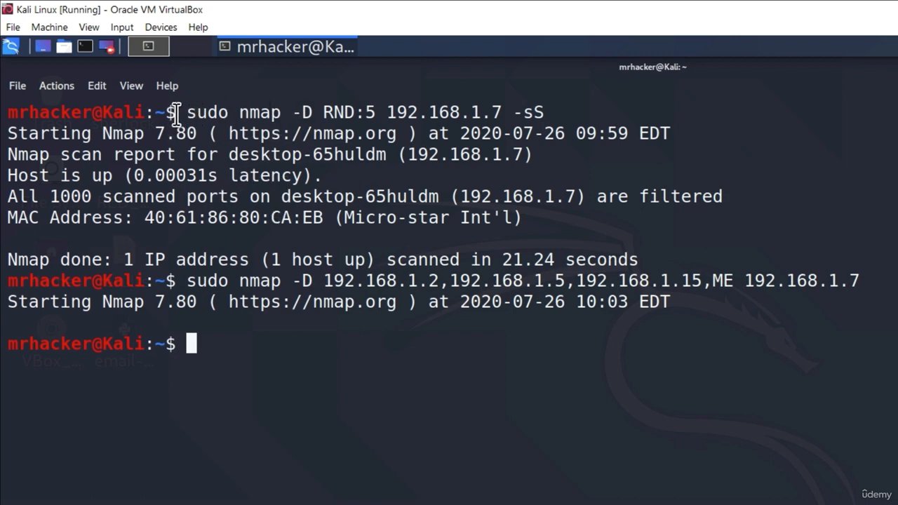
{"action": "mouse_move", "coordinate": [339, 435]}
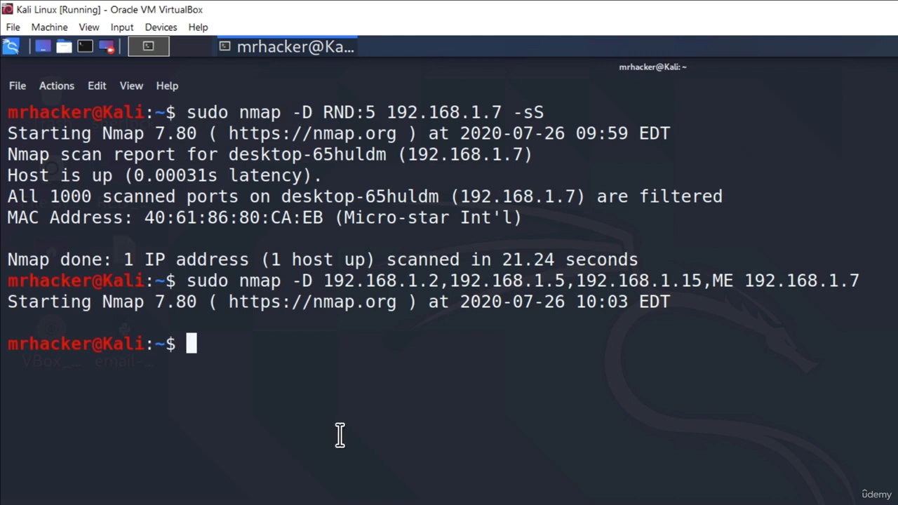
{"action": "mouse_move", "coordinate": [180, 154]}
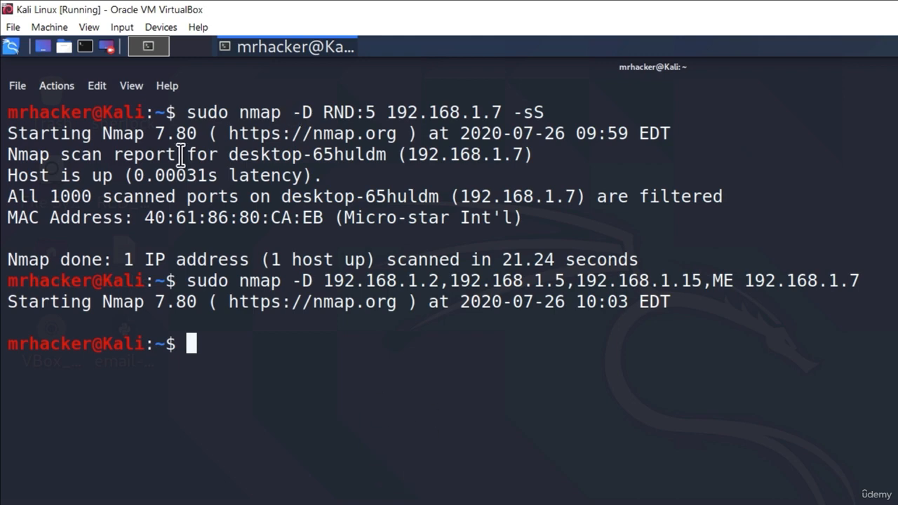
{"action": "mouse_move", "coordinate": [205, 233]}
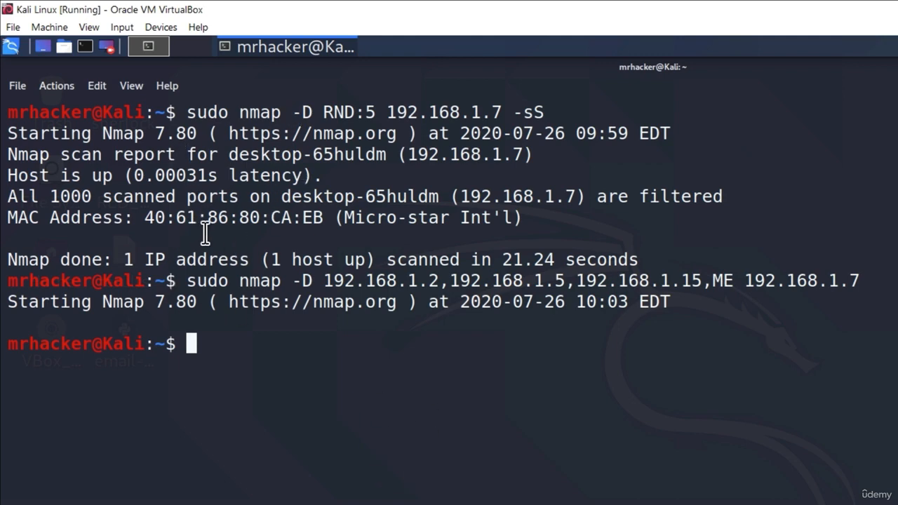
{"action": "mouse_move", "coordinate": [172, 264]}
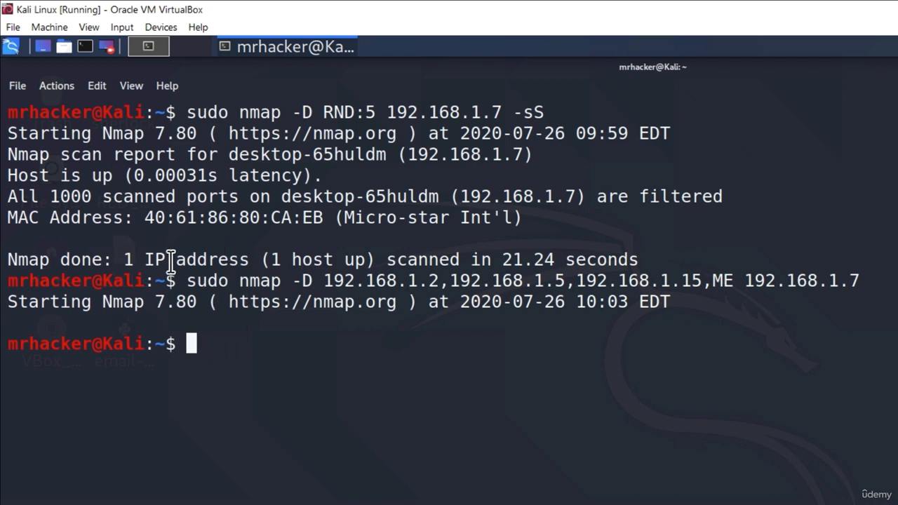
{"action": "mouse_move", "coordinate": [223, 255]}
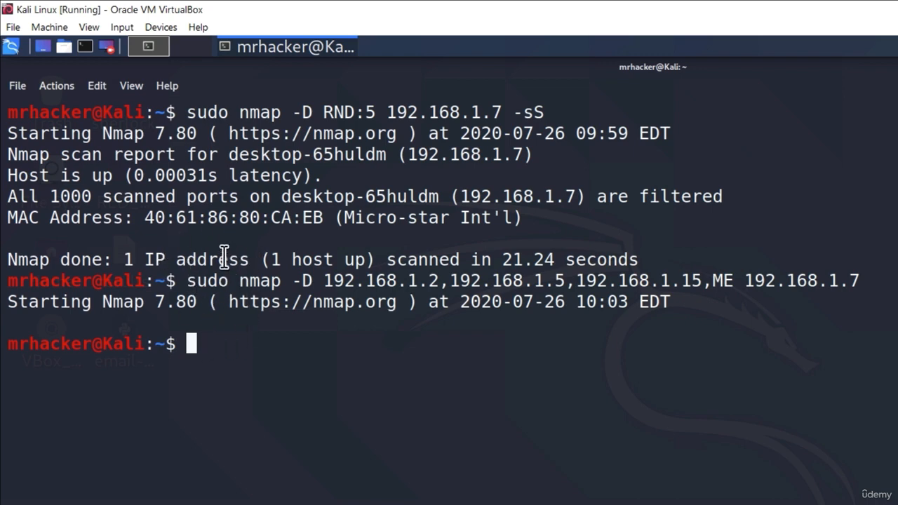
{"action": "mouse_move", "coordinate": [253, 254]}
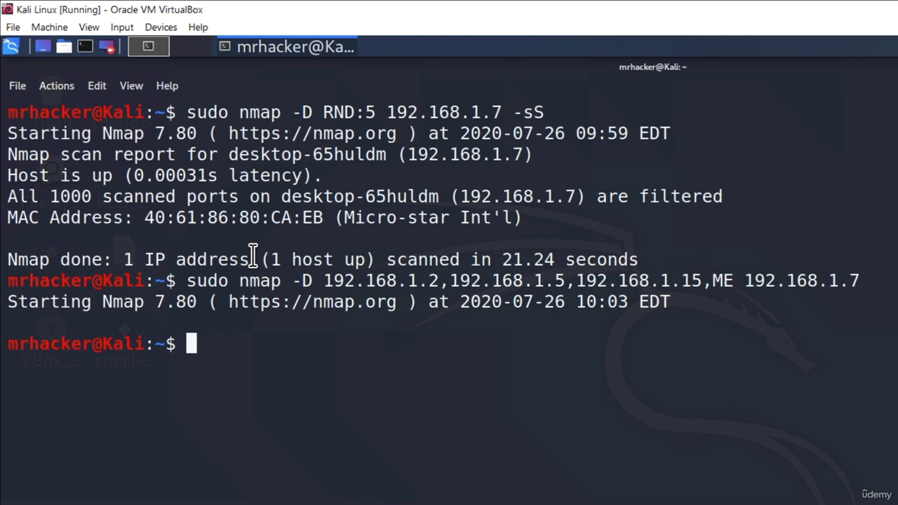